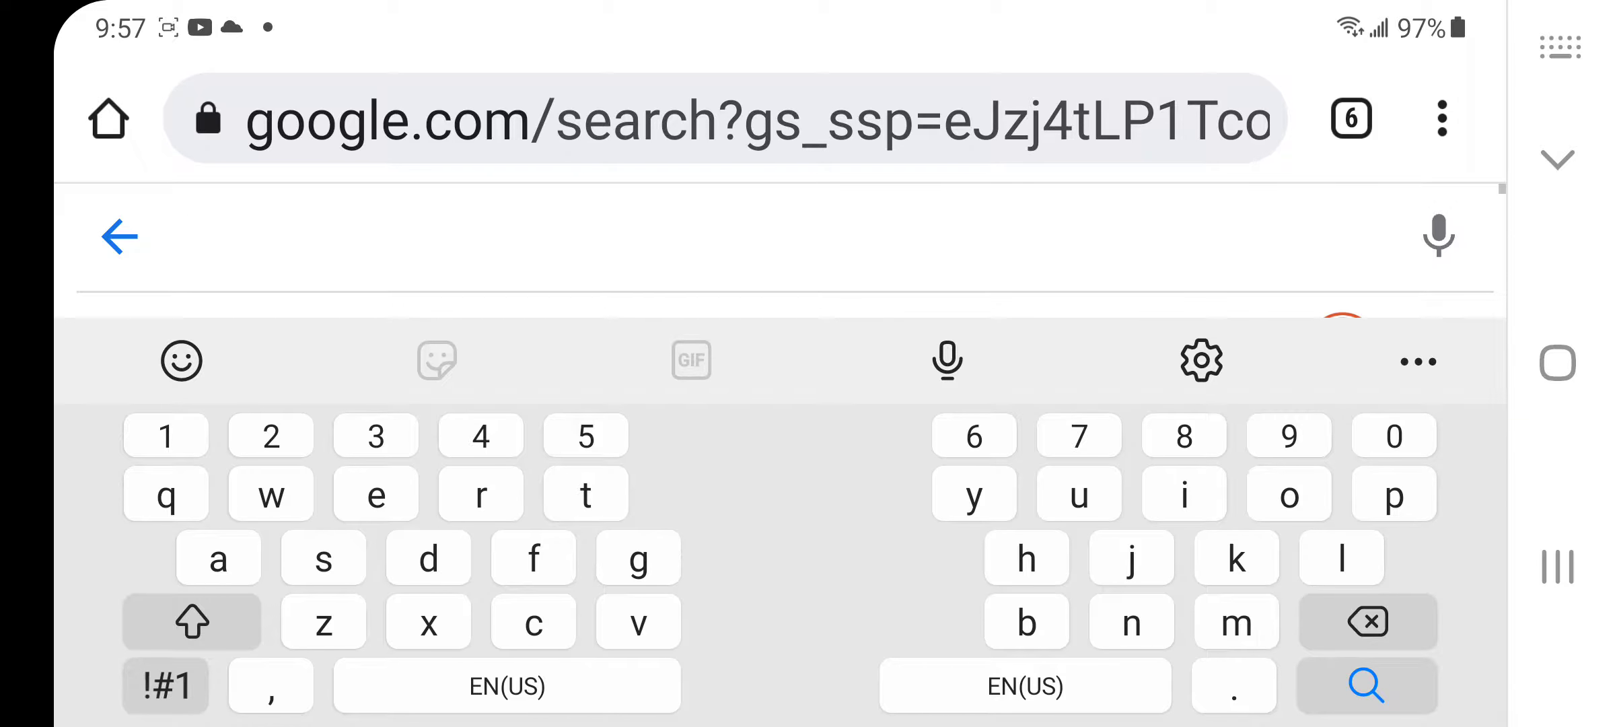
Run a Google search for 'Vaccination deaths covid' from the search box.
{"action": "left_click", "coordinate": [191, 620]}
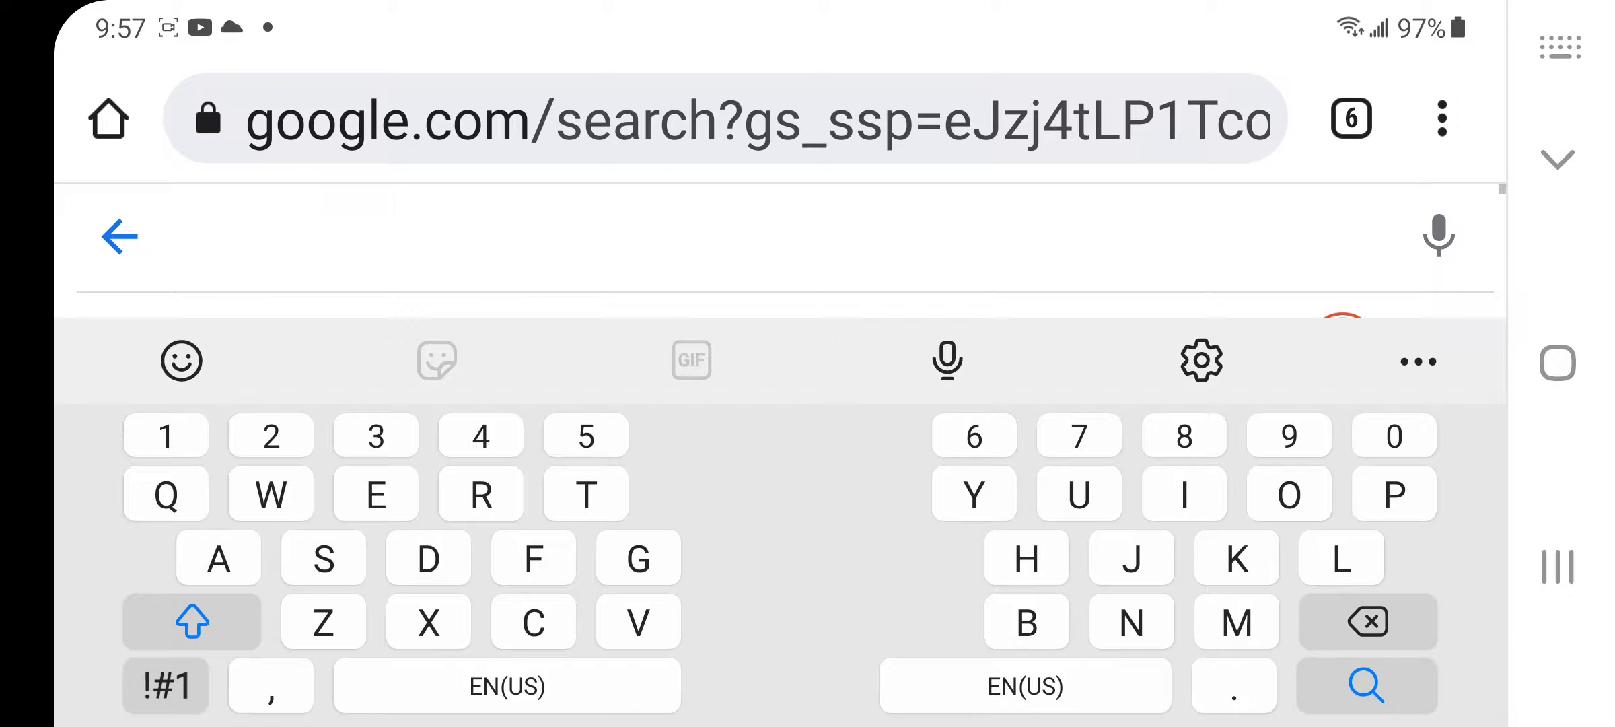
{"action": "type", "text": "Vaccination"}
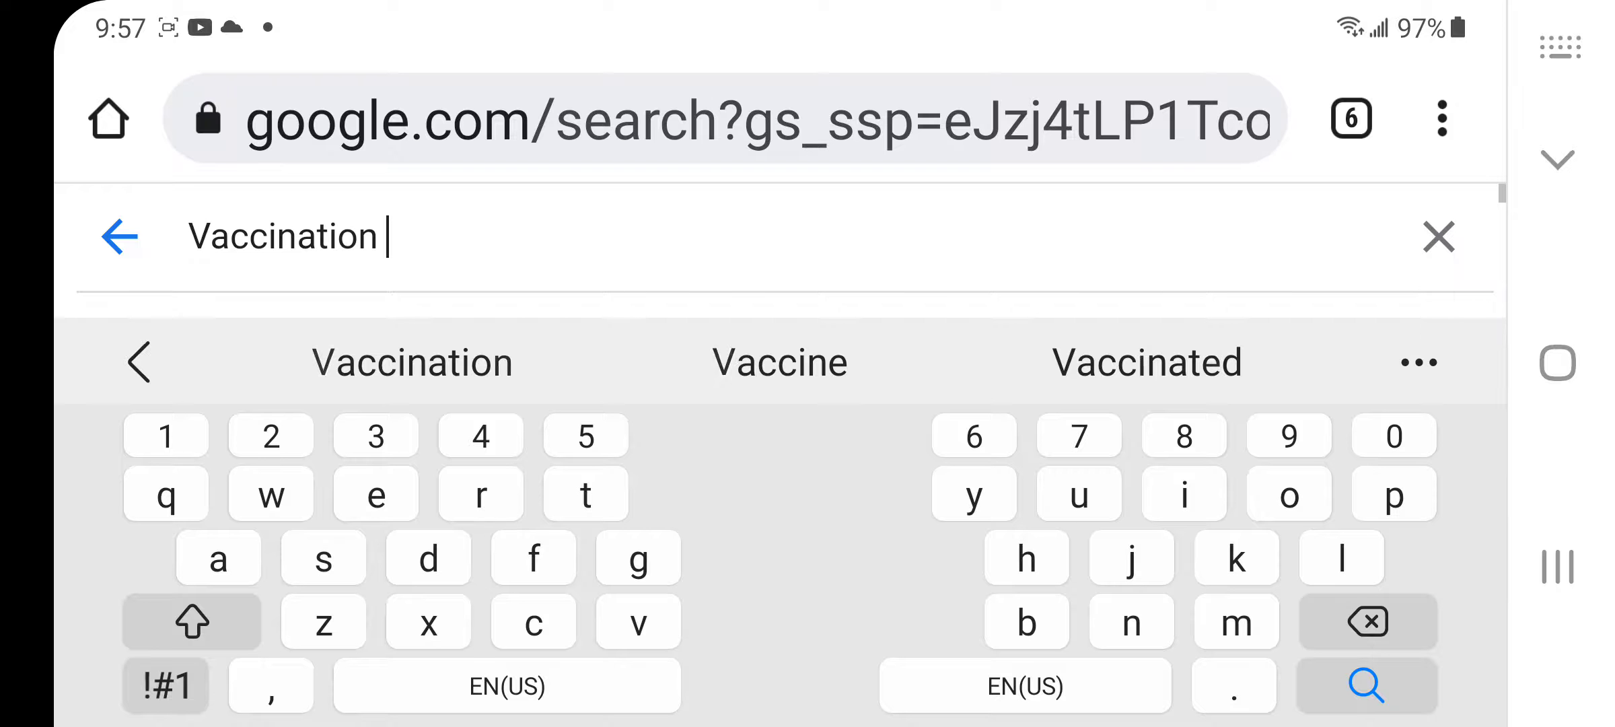
{"action": "type", "text": "deaths c"}
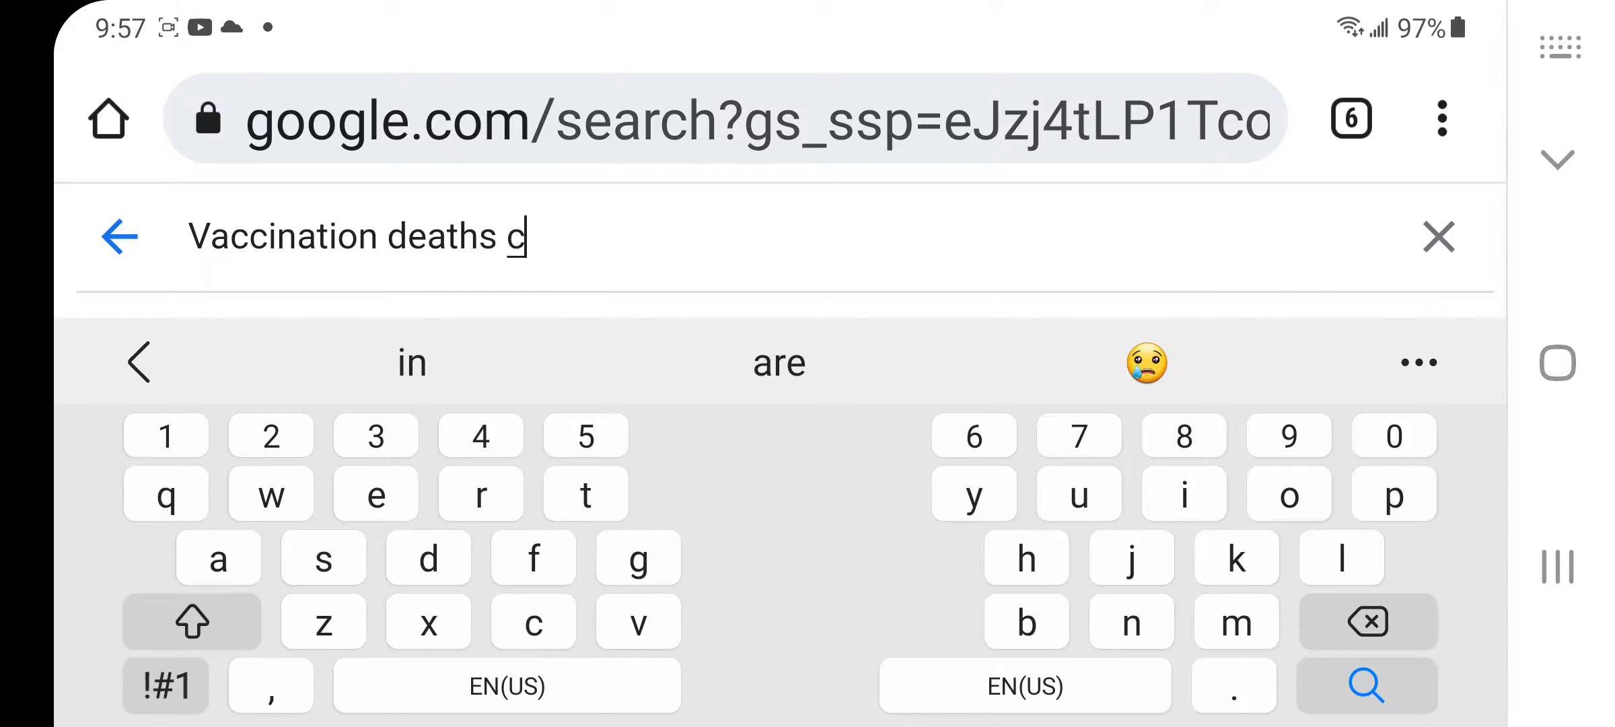
{"action": "type", "text": "ovid"}
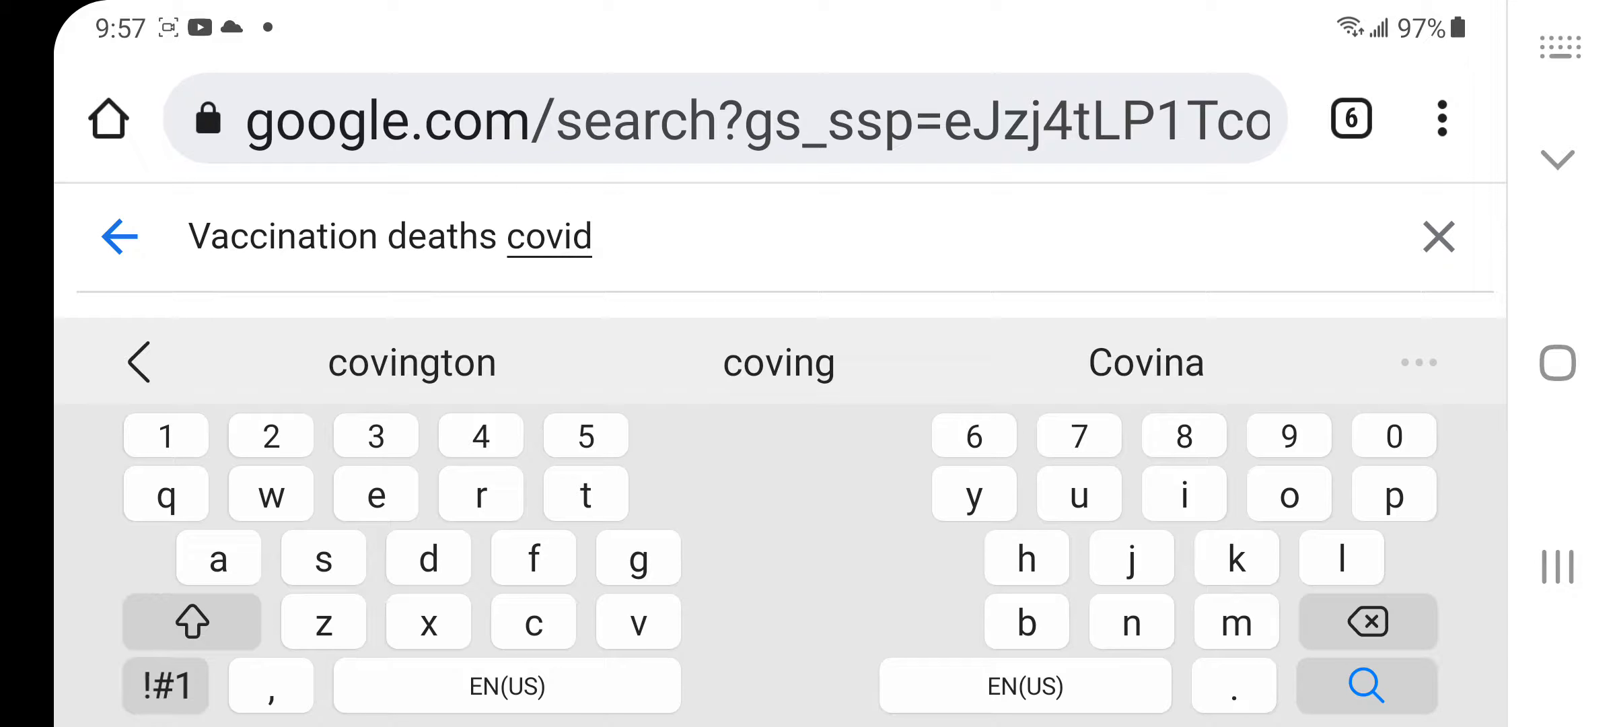
{"action": "left_click", "coordinate": [1364, 685]}
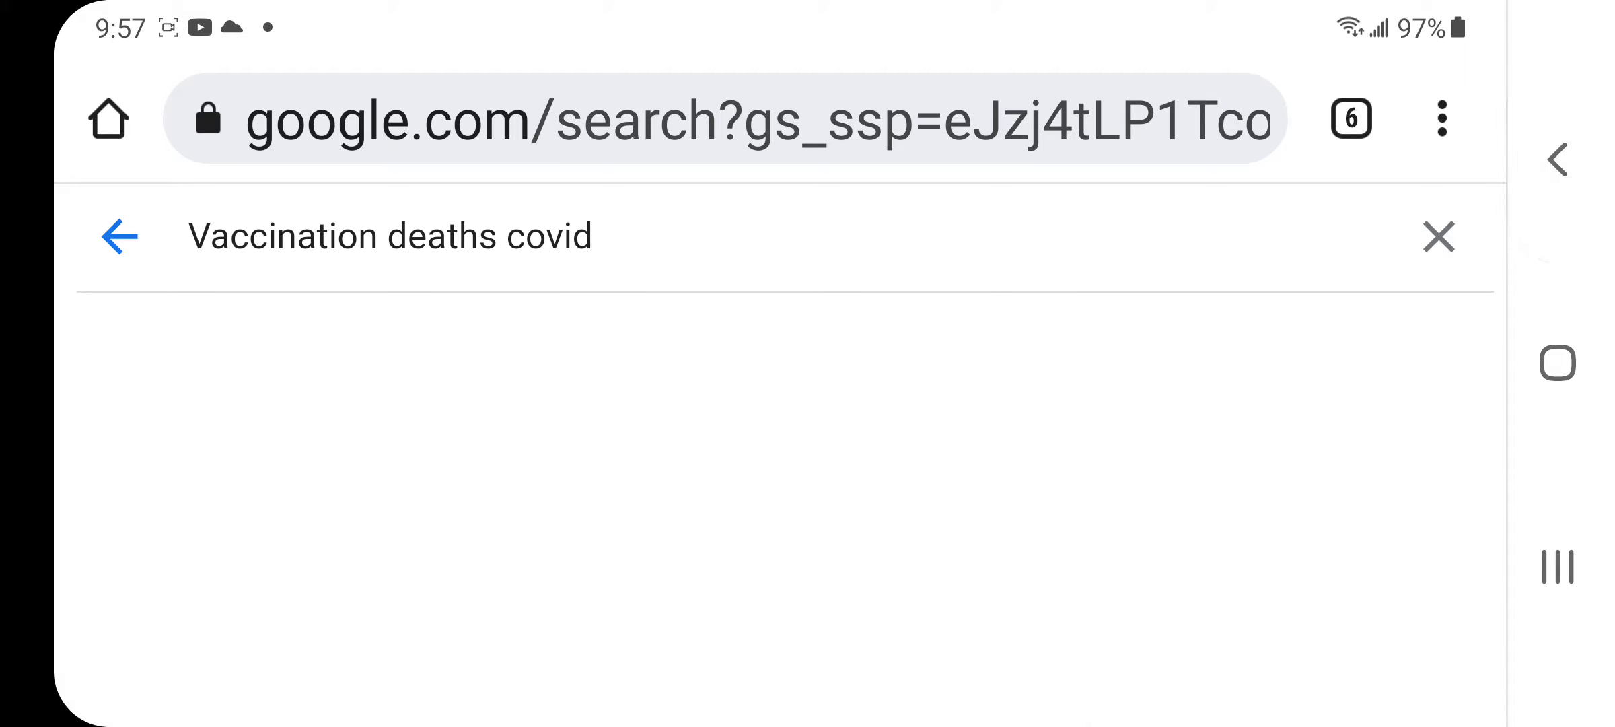
{"action": "key", "text": "Enter"}
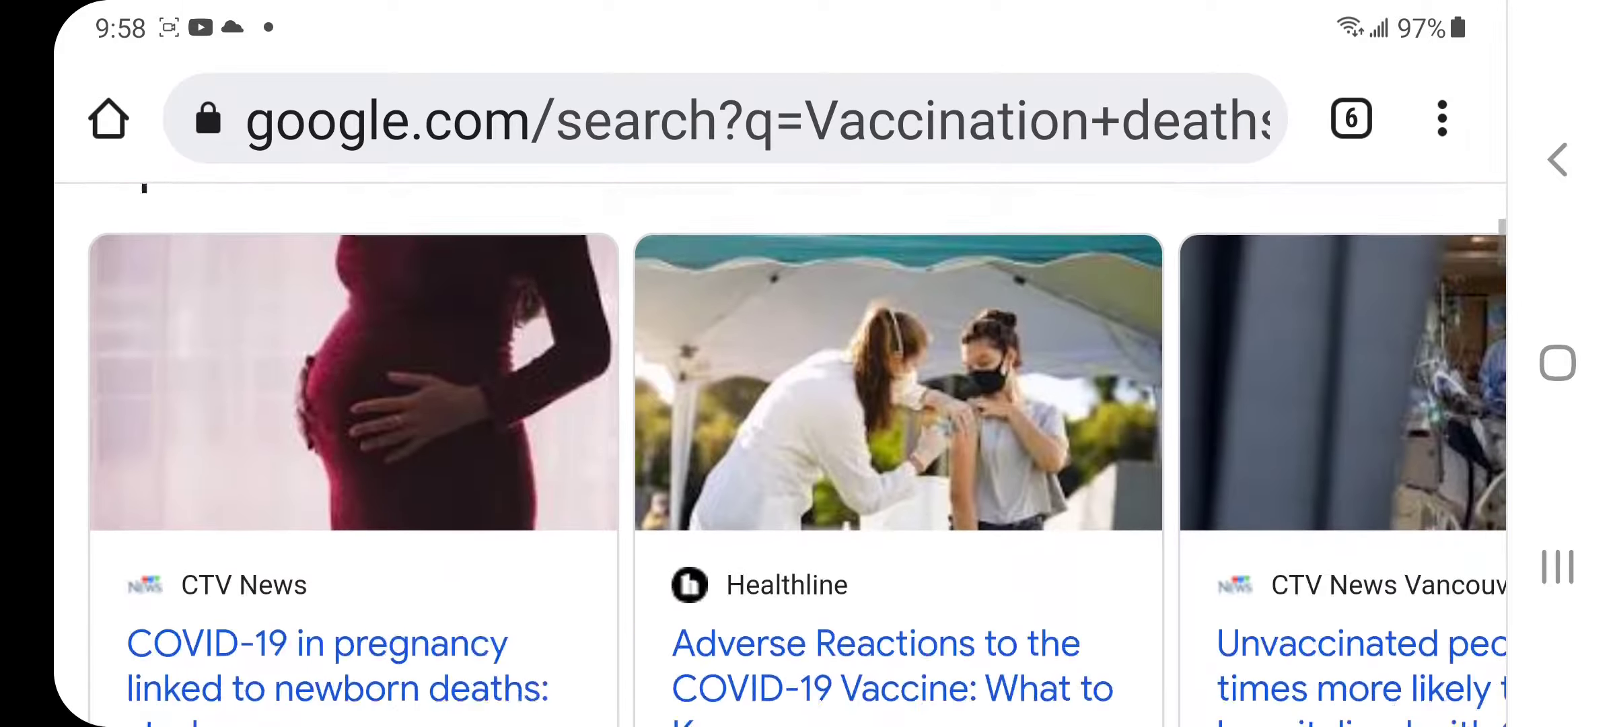
{"action": "scroll", "scroll_direction": "down", "scroll_amount": 3}
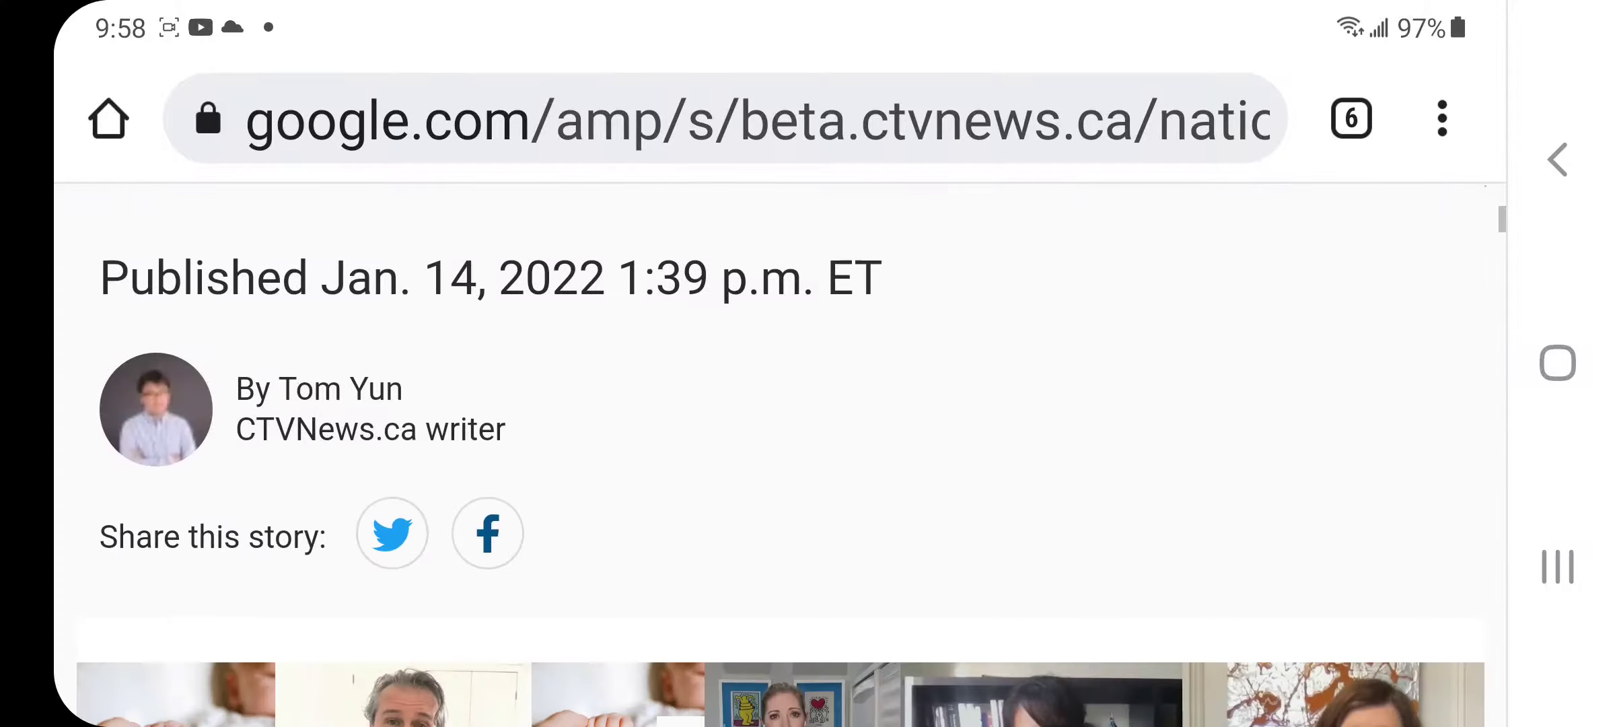
{"action": "scroll", "scroll_direction": "up", "scroll_amount": 3}
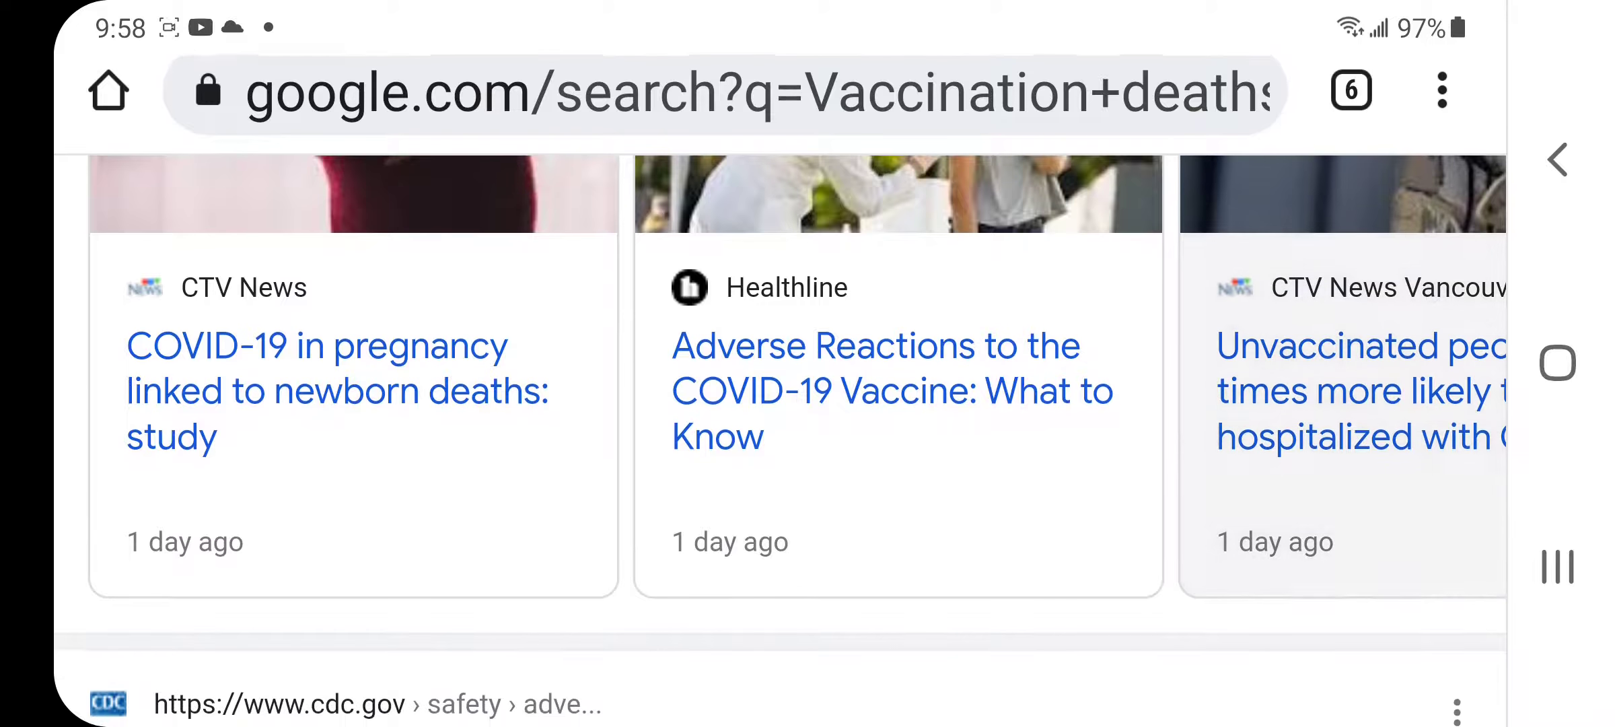
{"action": "scroll", "scroll_direction": "left", "scroll_amount": 3}
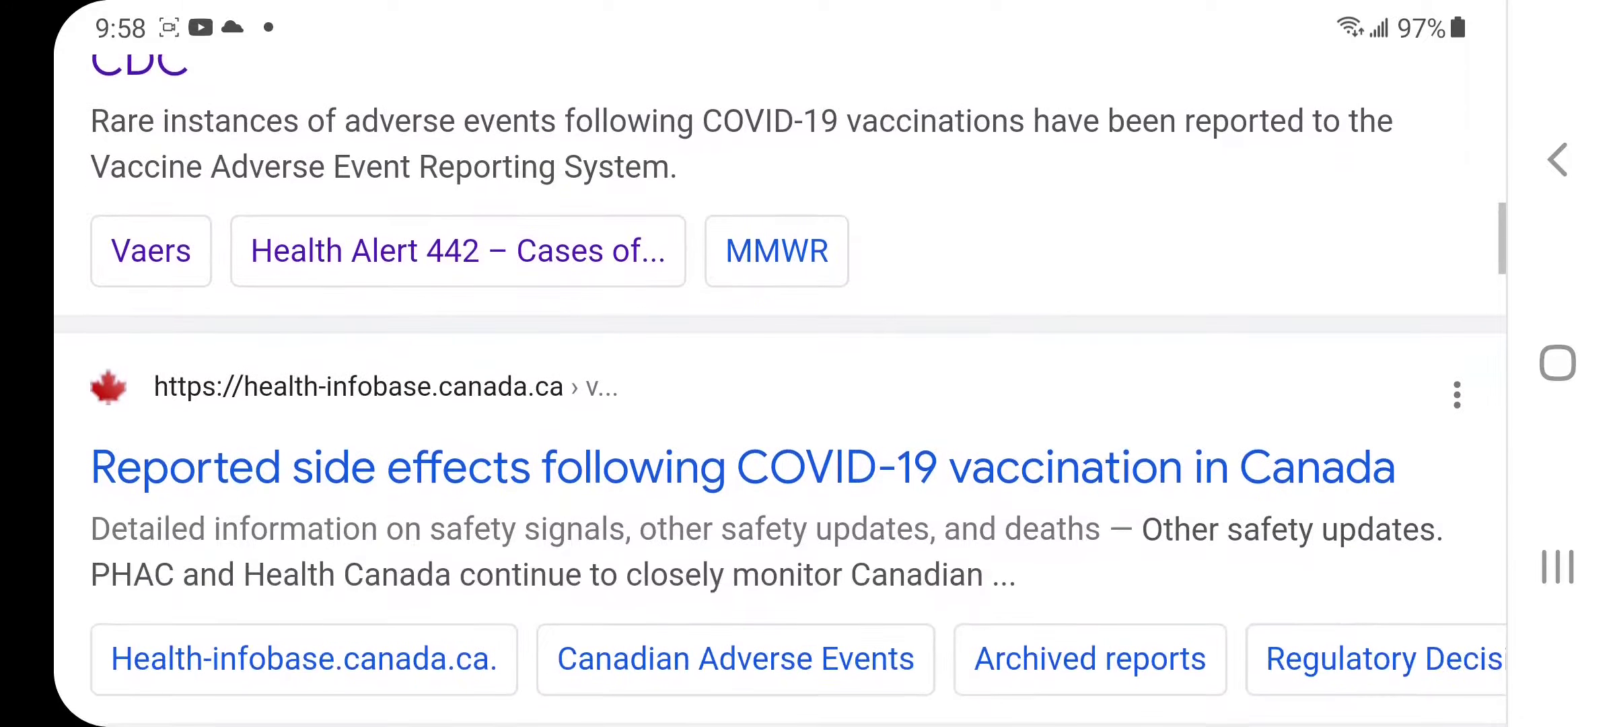
Scroll the results and open Statista's 'Number of COVID-19 deaths by vaccination status Canada 2021'.
{"action": "scroll", "scroll_direction": "down", "scroll_amount": 3}
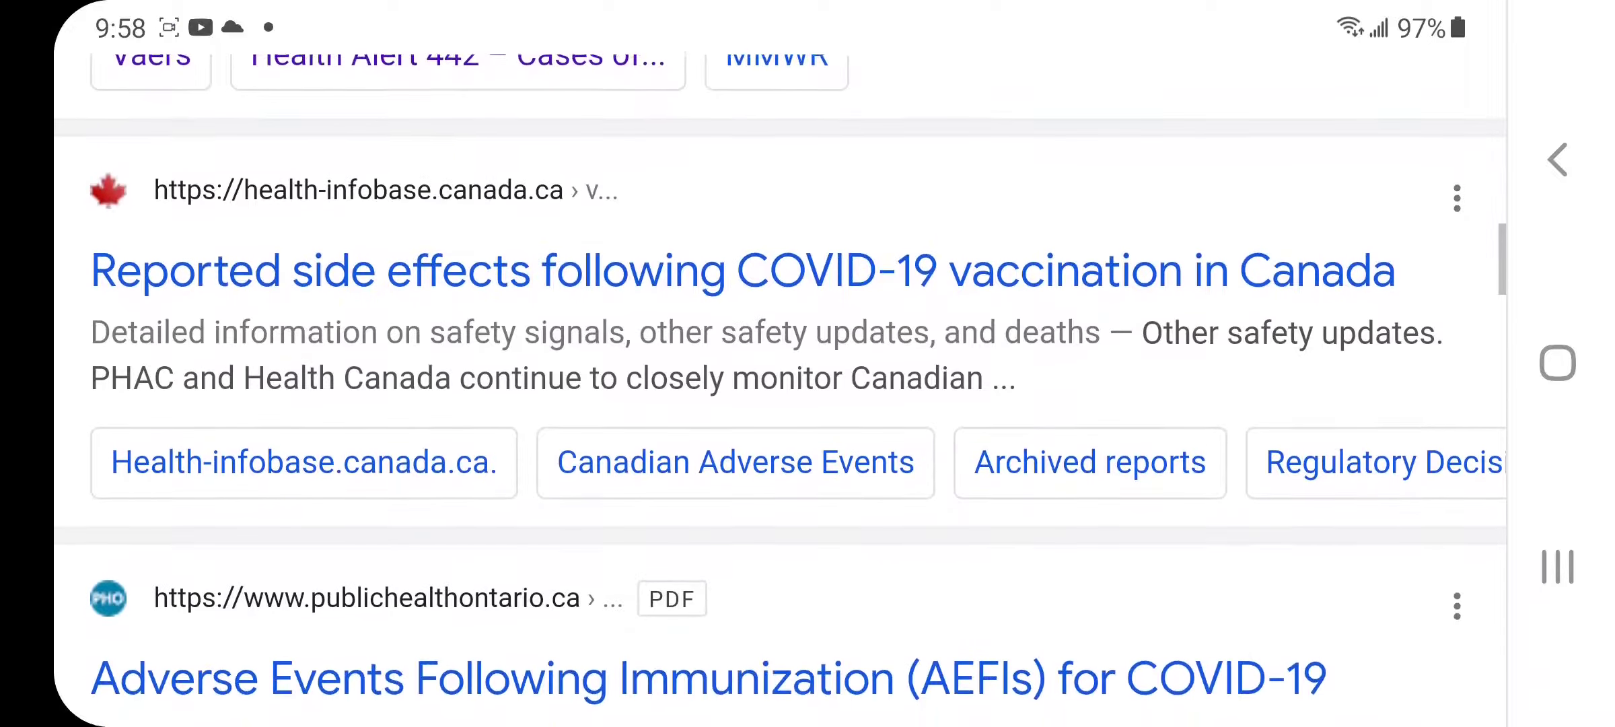
{"action": "scroll", "scroll_direction": "down", "scroll_amount": 3}
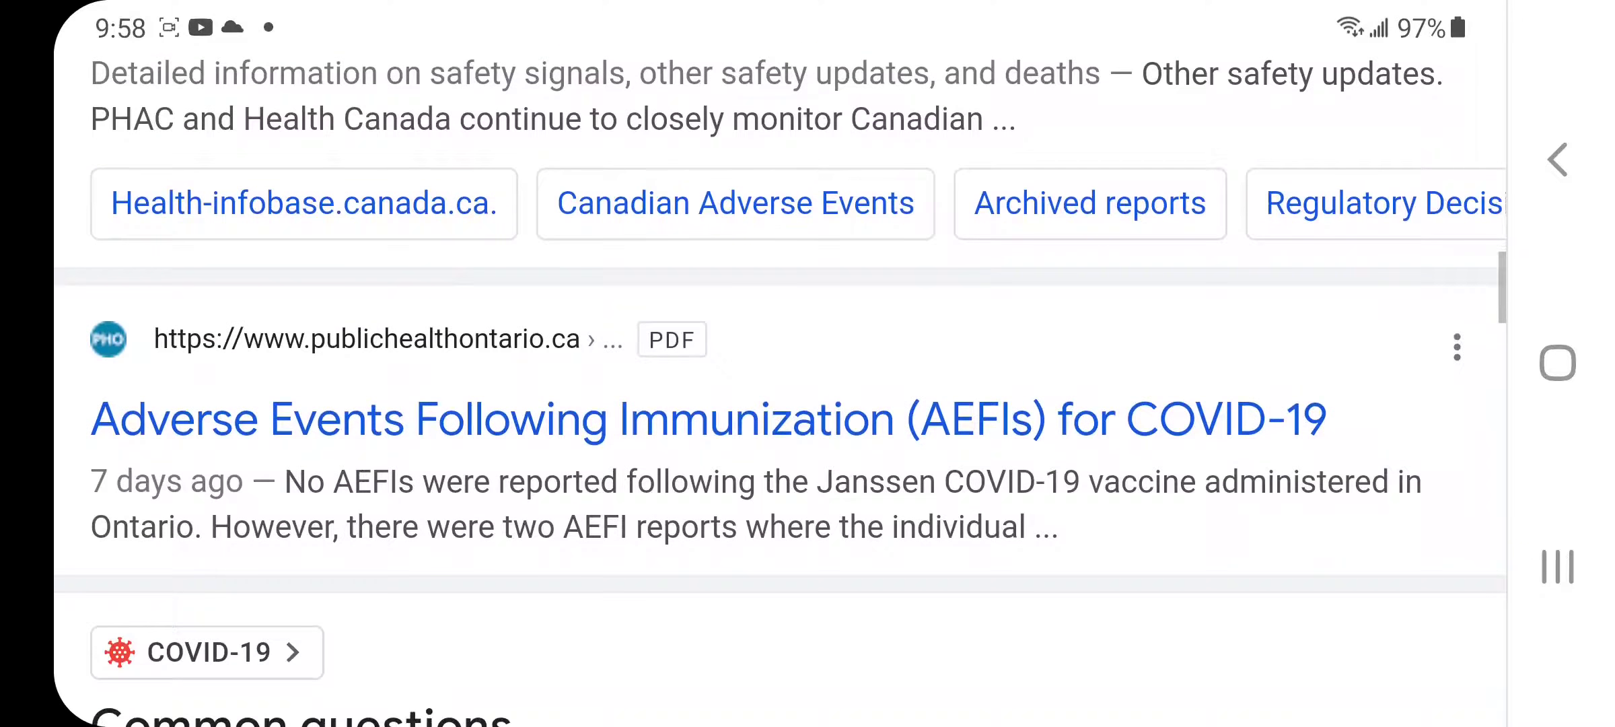
{"action": "scroll", "scroll_direction": "down", "scroll_amount": 3}
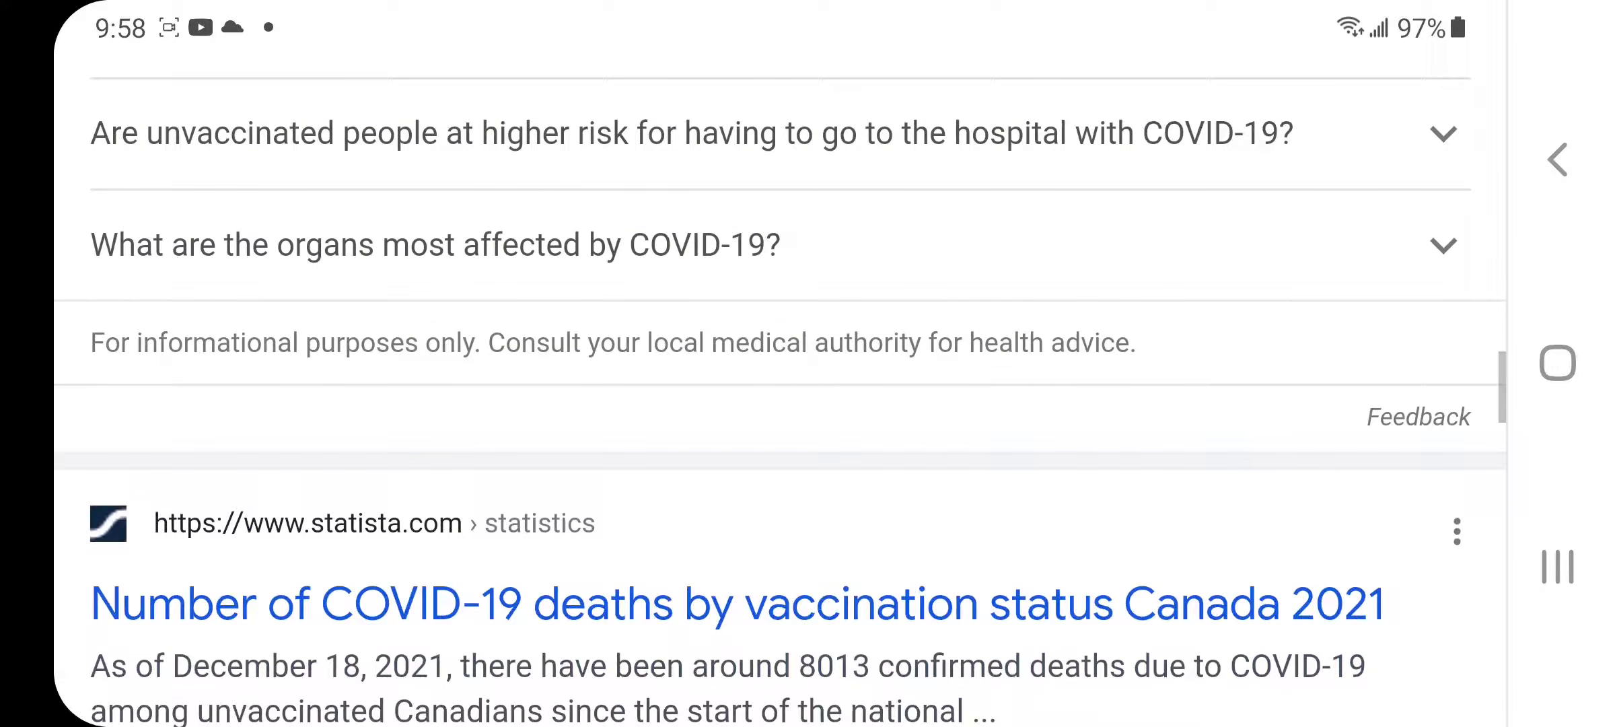
{"action": "scroll", "scroll_direction": "down", "scroll_amount": 3}
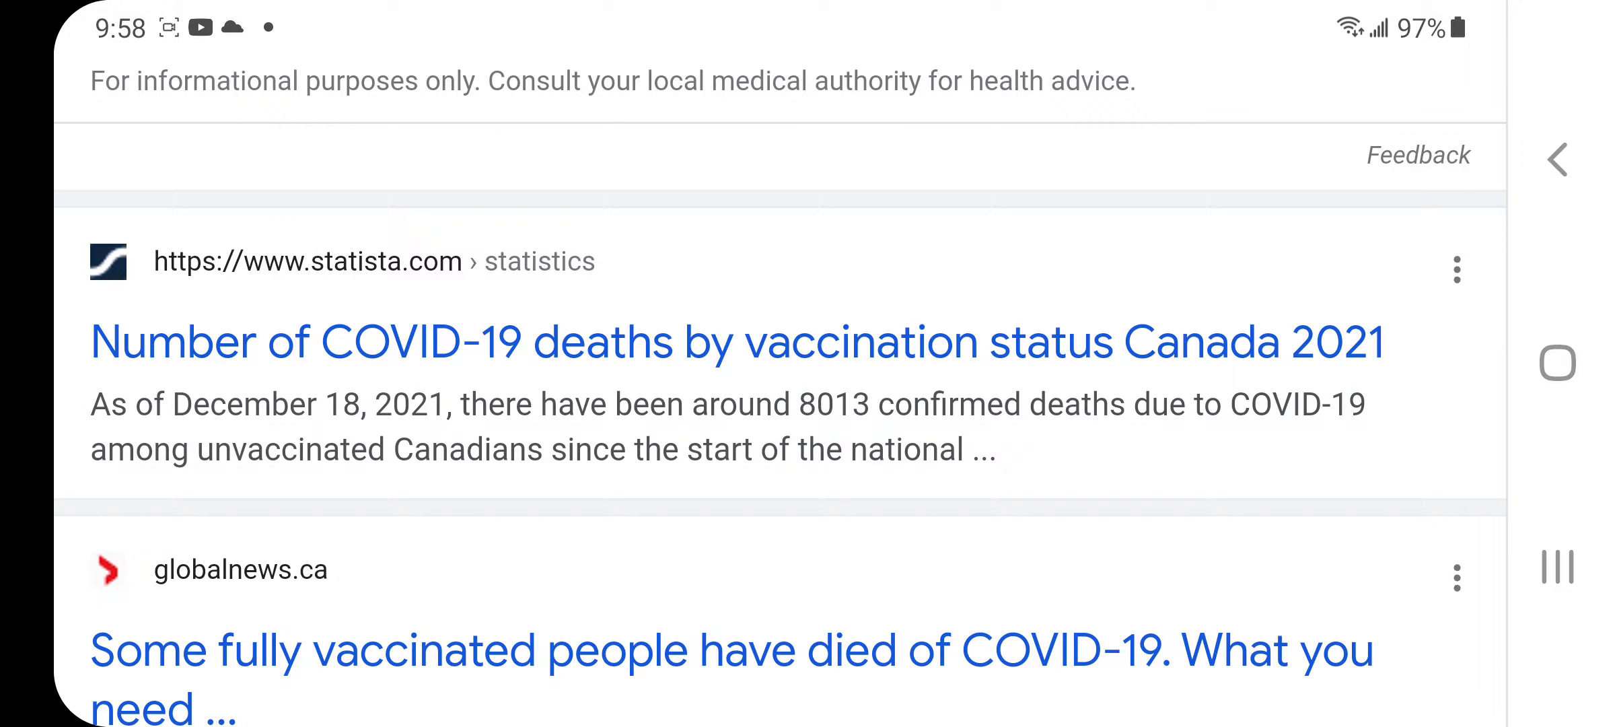
{"action": "left_click", "coordinate": [737, 340]}
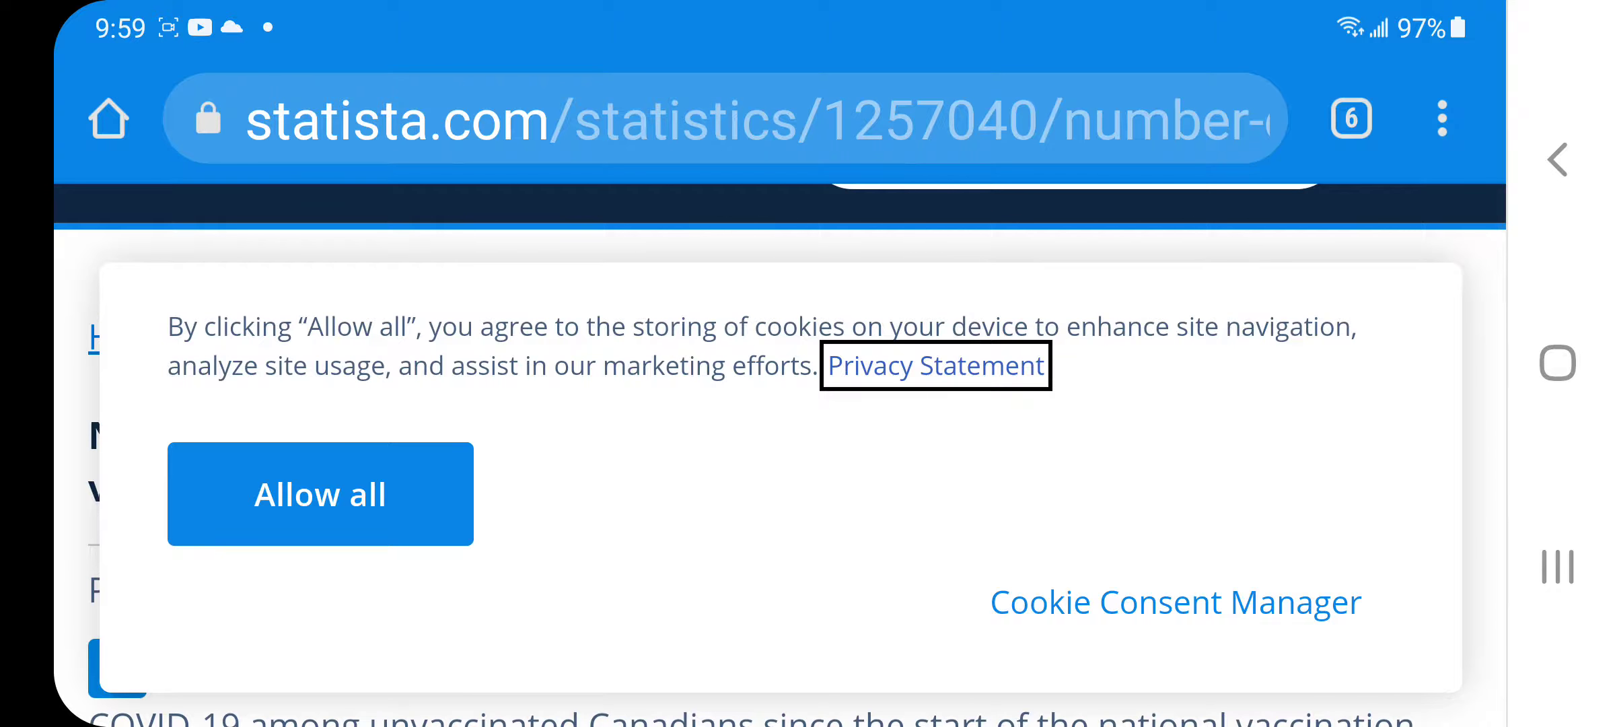
Allow all cookies on Statista and scroll down to the deaths-by-vaccination-status table.
{"action": "left_click", "coordinate": [319, 493]}
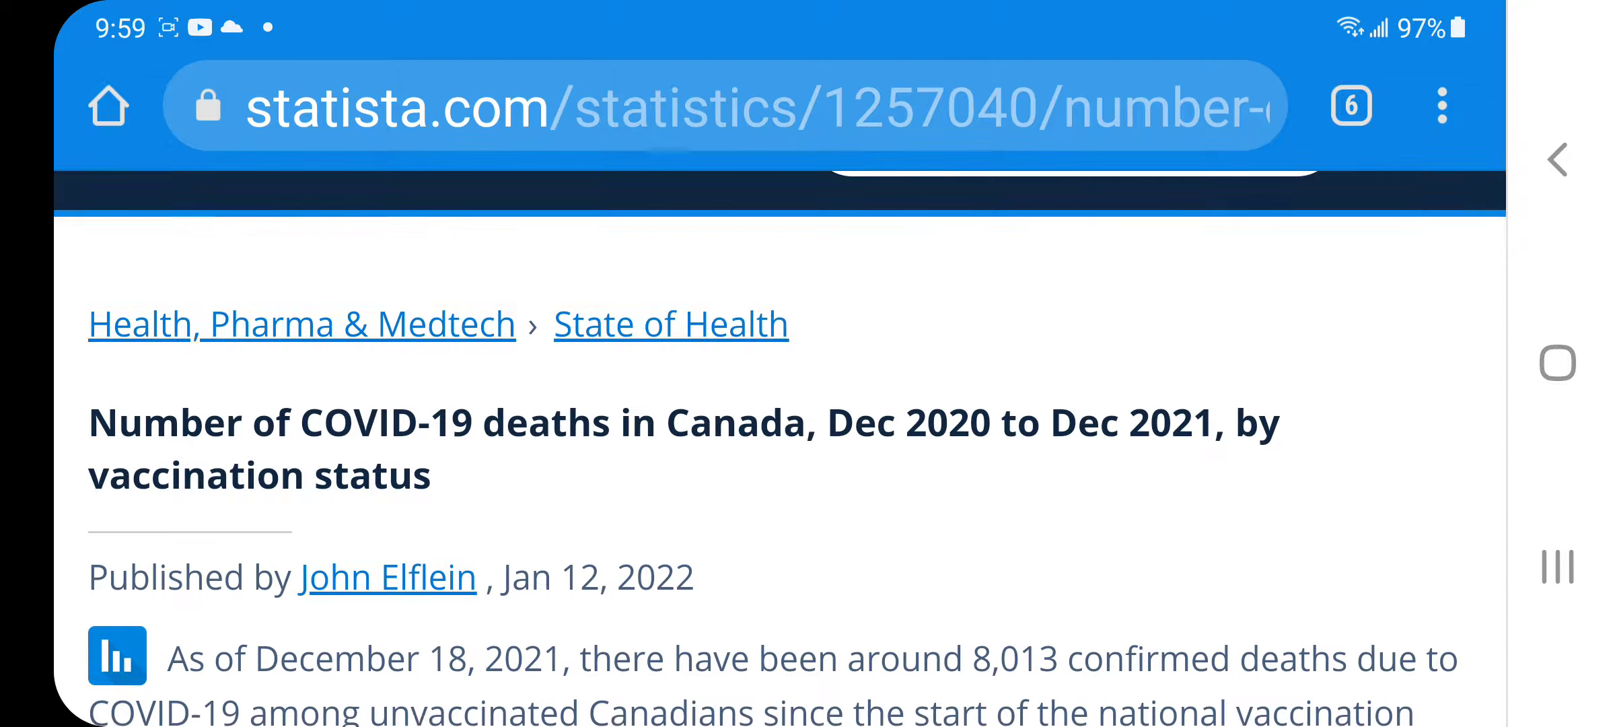
{"action": "scroll", "scroll_direction": "down", "scroll_amount": 3}
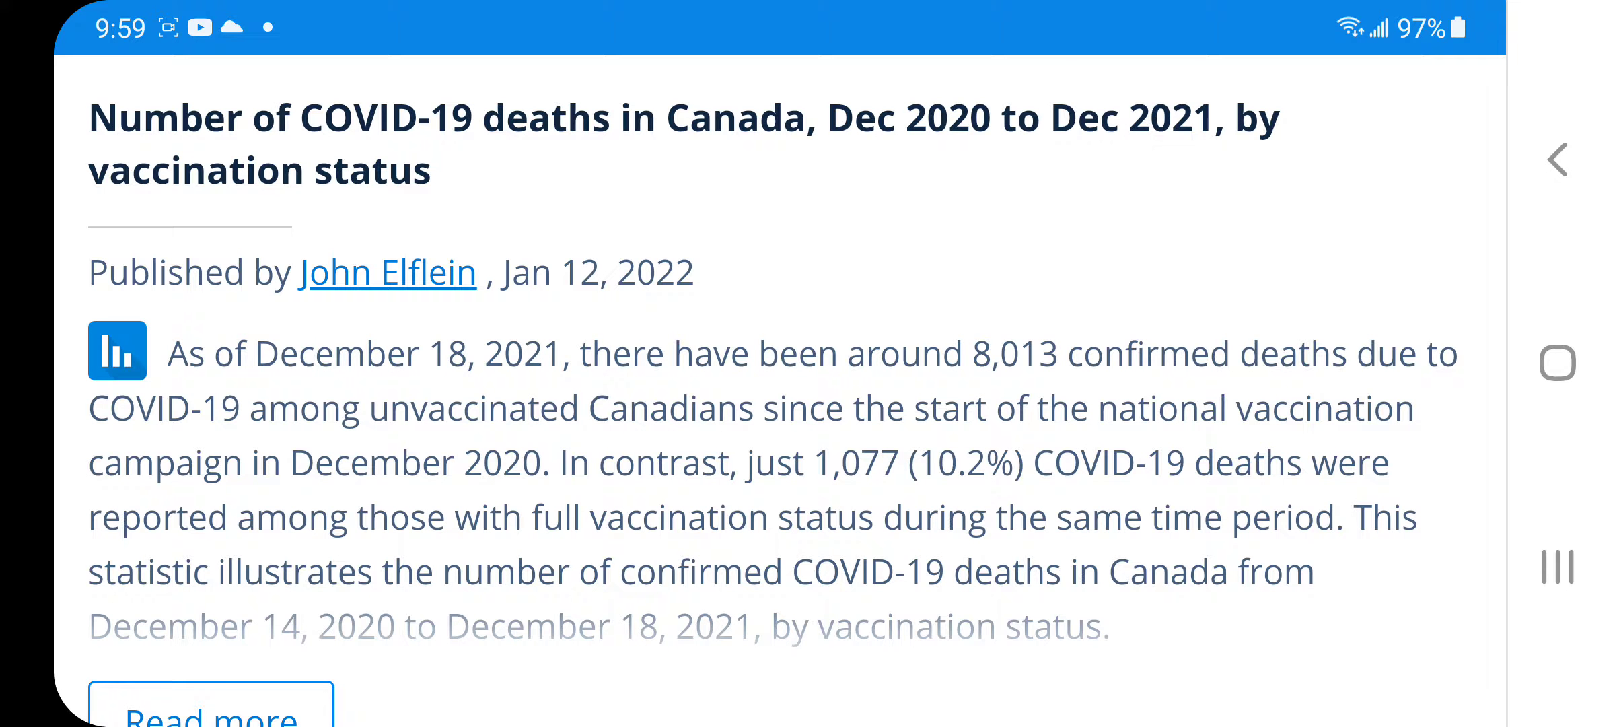
{"action": "scroll", "scroll_direction": "down", "scroll_amount": 3}
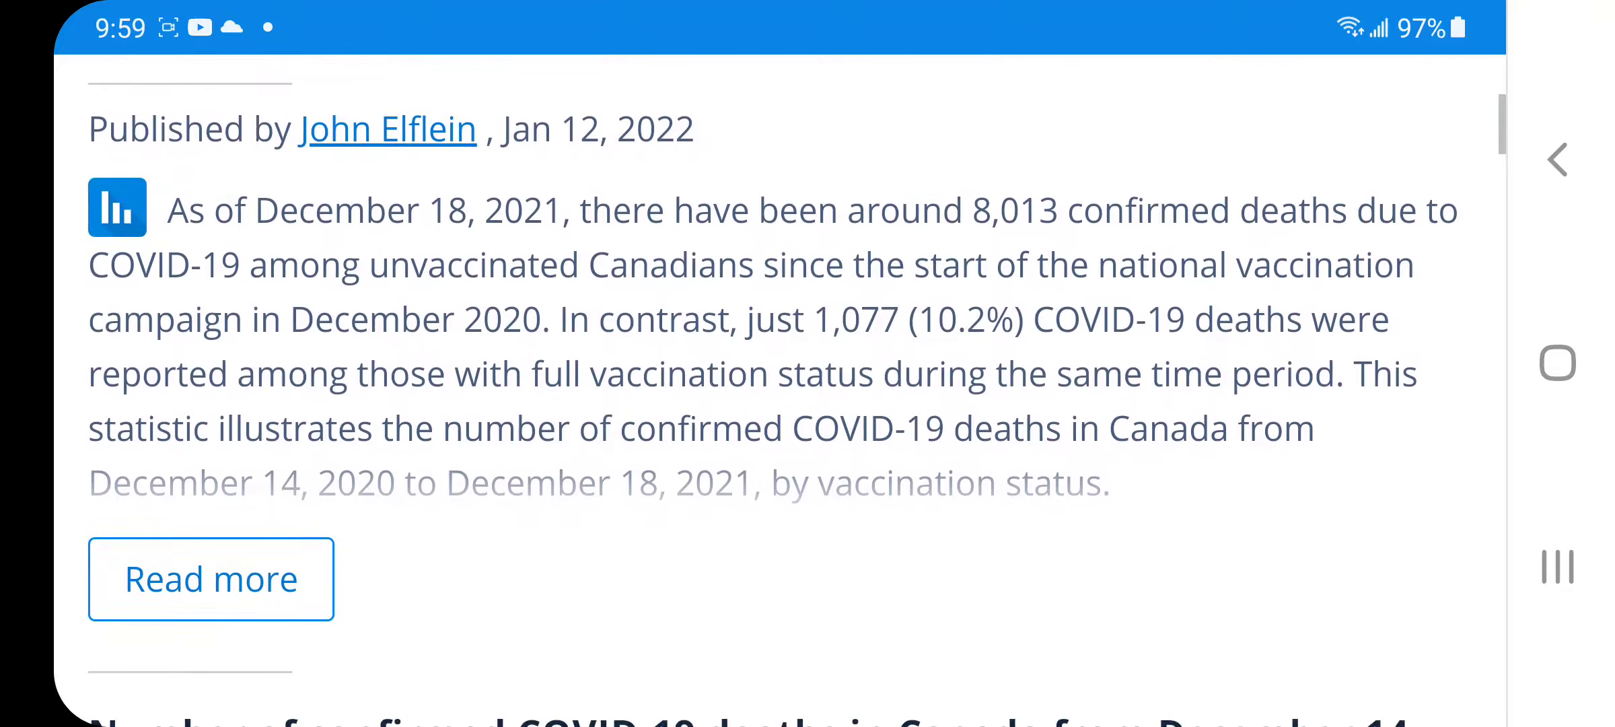
{"action": "scroll", "scroll_direction": "down", "scroll_amount": 3}
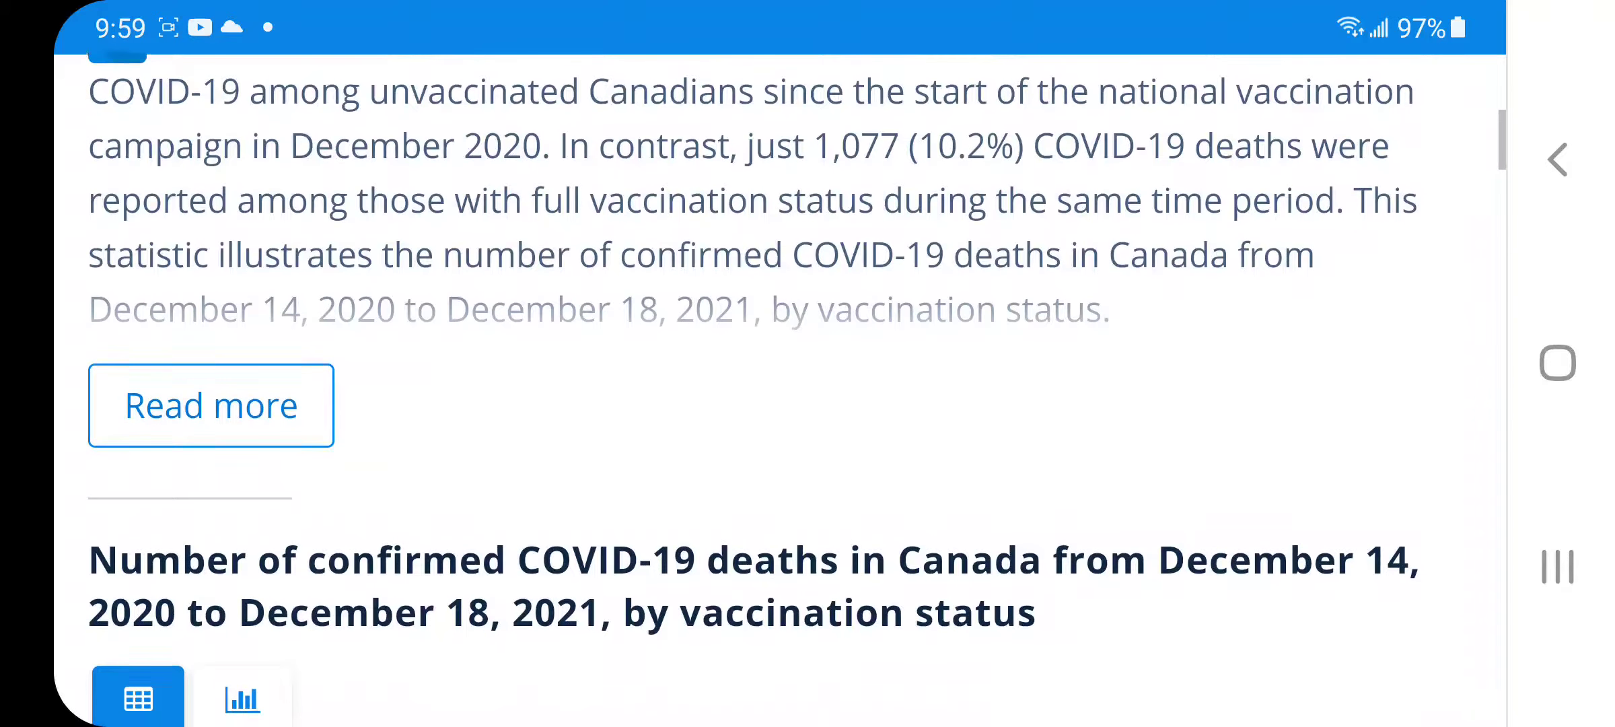
{"action": "scroll", "scroll_direction": "down", "scroll_amount": 3}
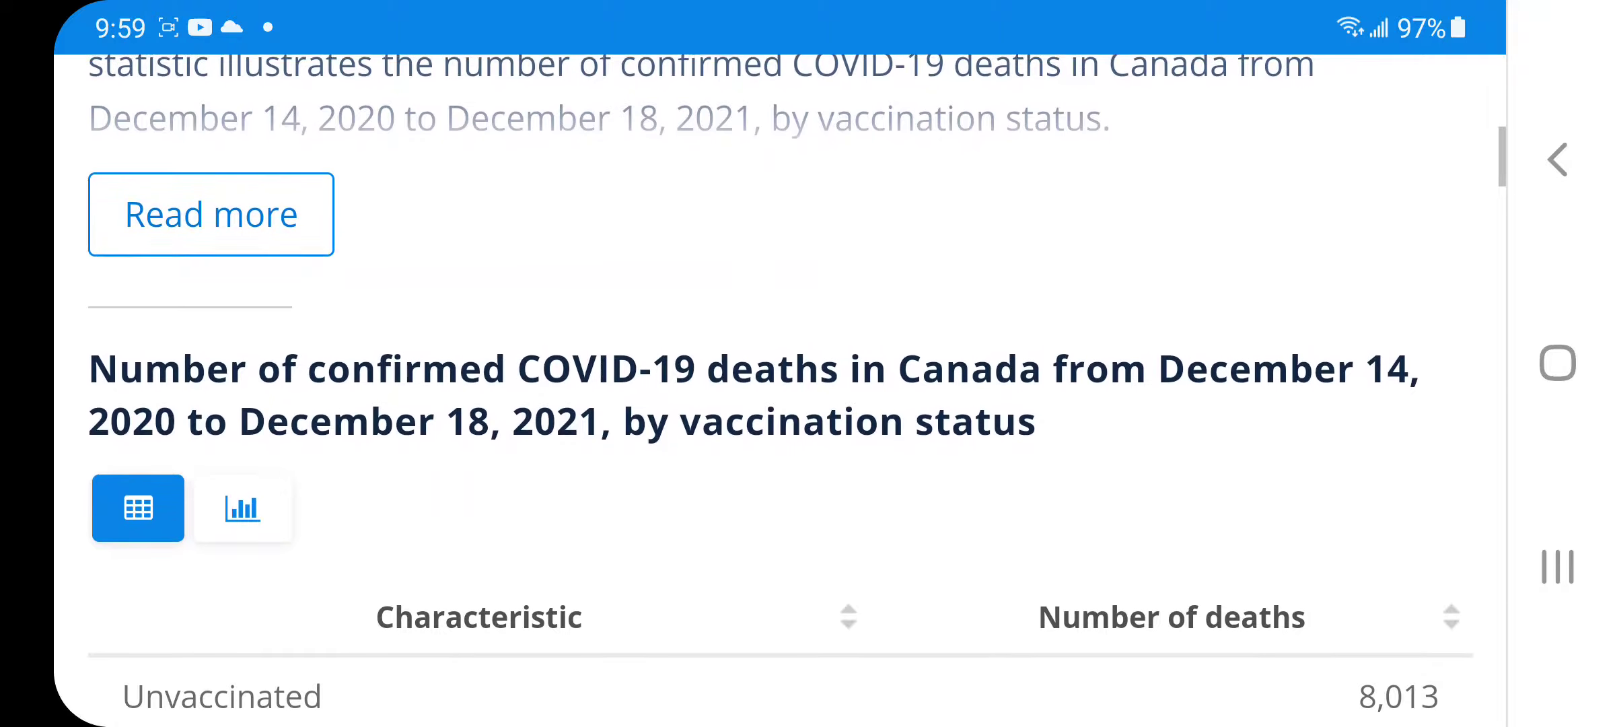
{"action": "scroll", "scroll_direction": "down", "scroll_amount": 3}
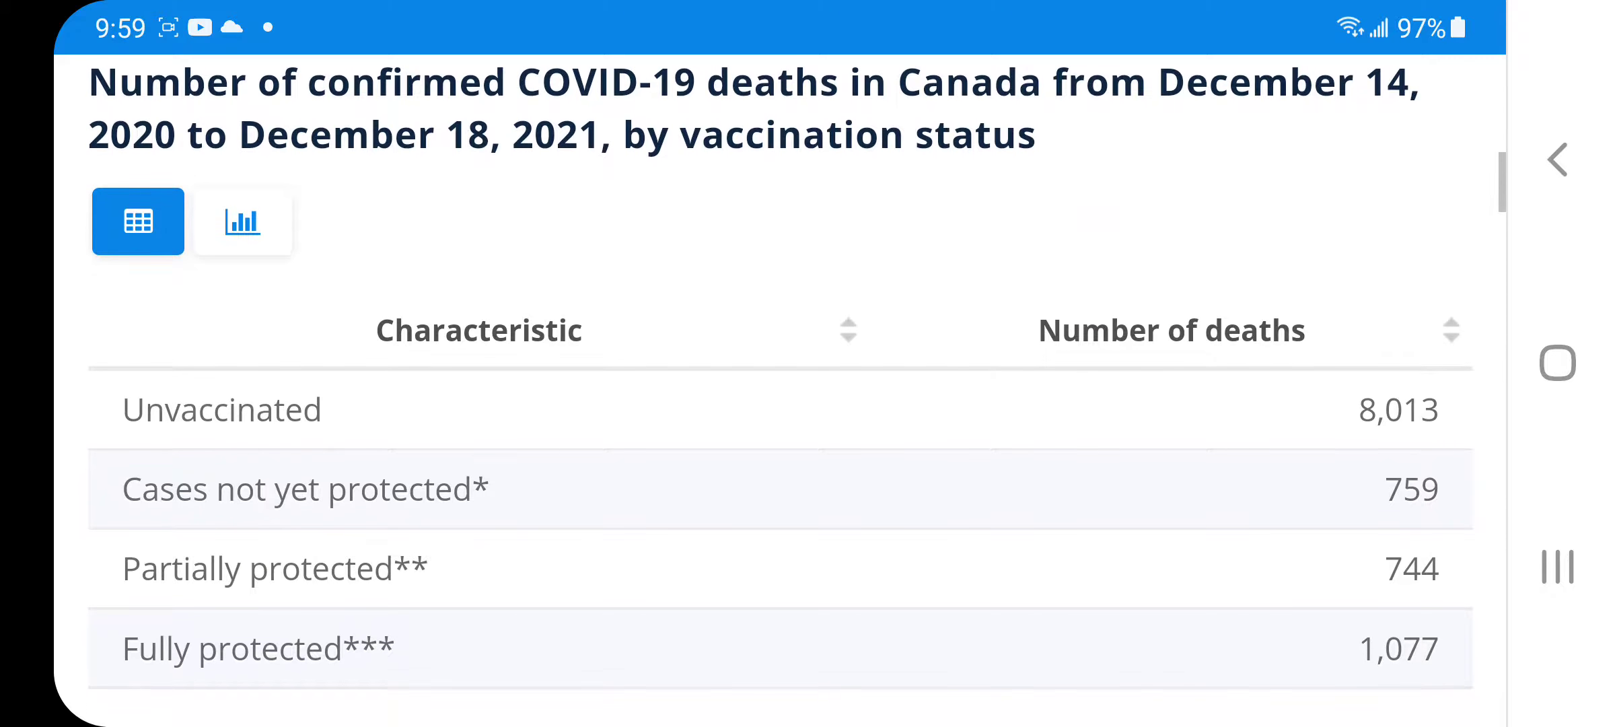
{"action": "scroll", "scroll_direction": "down", "scroll_amount": 3}
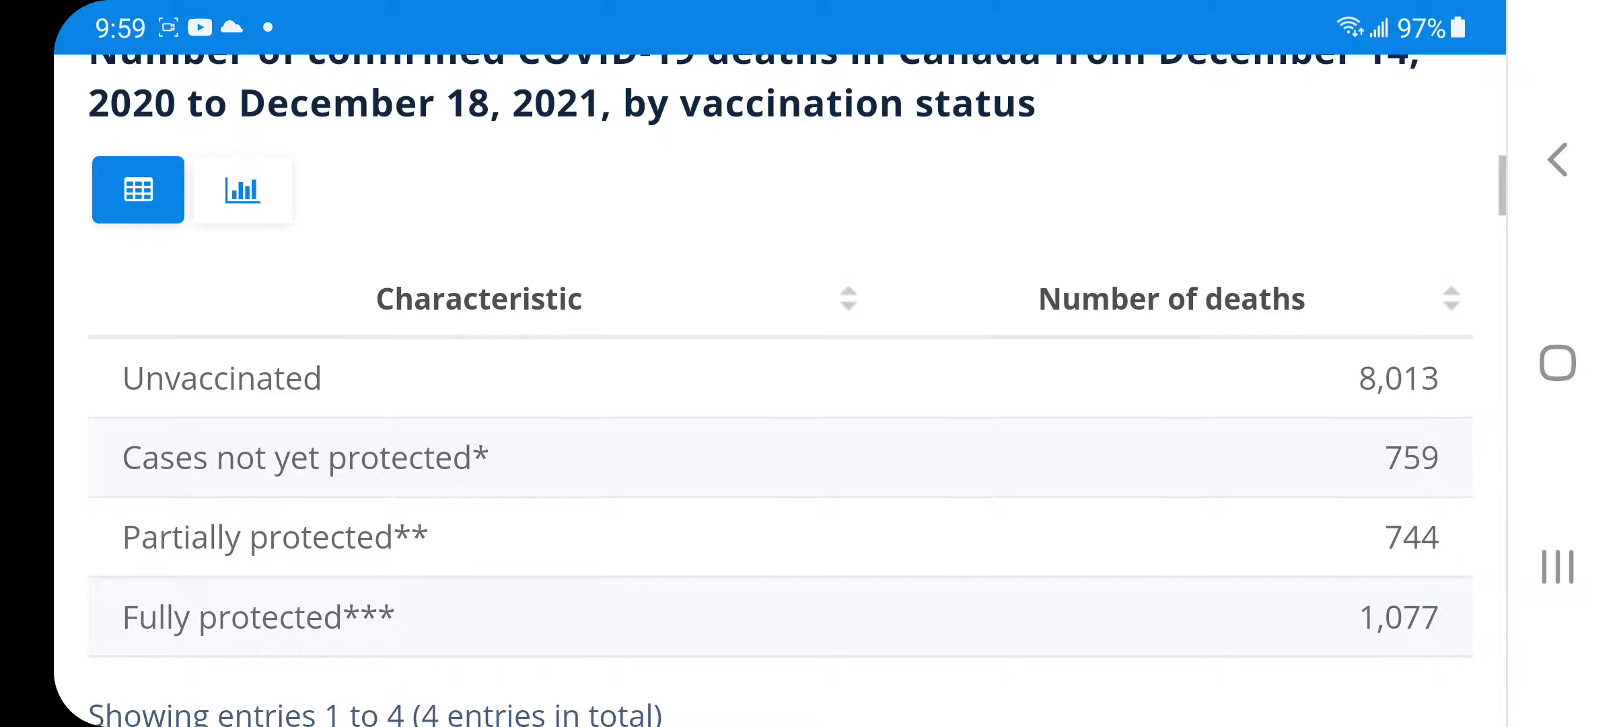
{"action": "scroll", "scroll_direction": "down", "scroll_amount": 3}
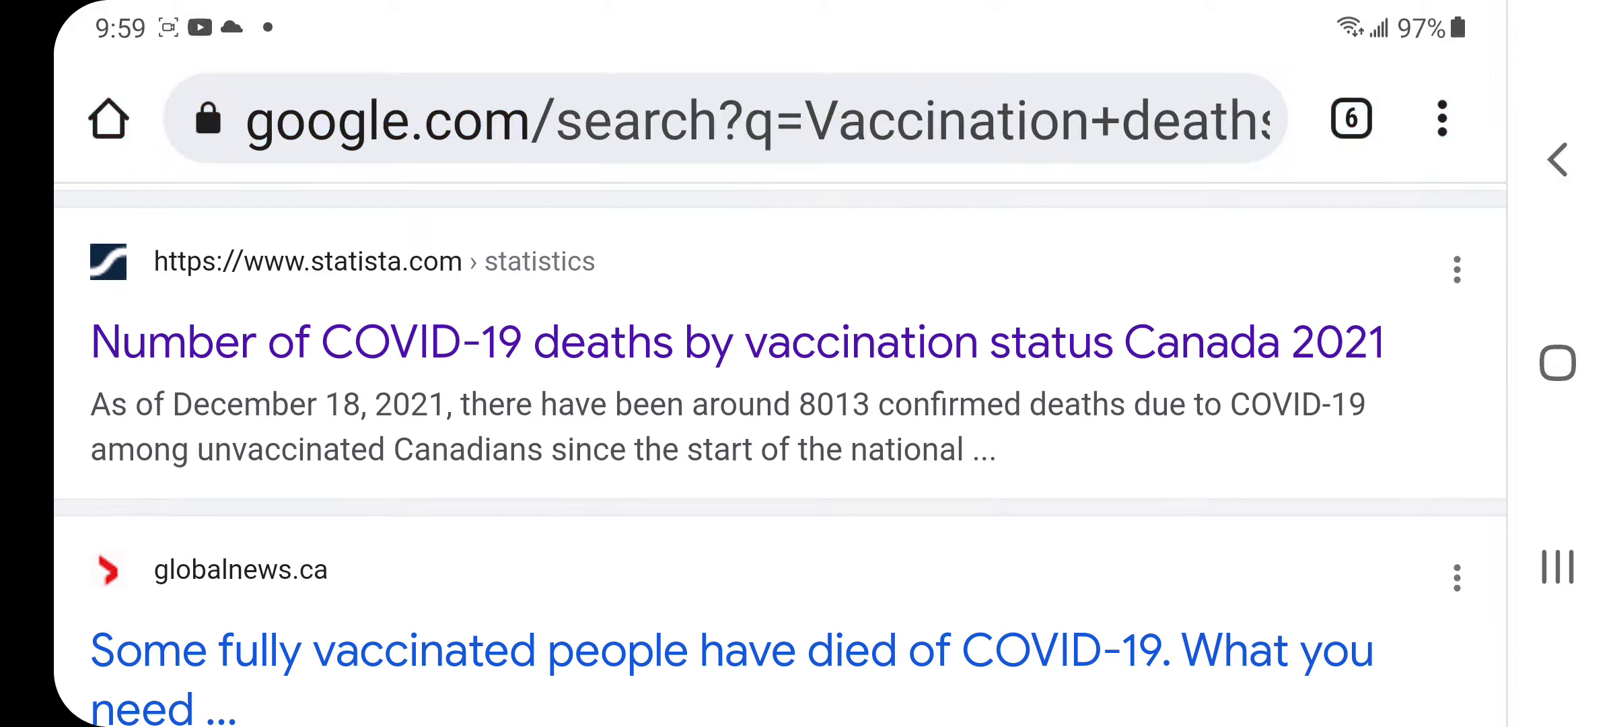
Scroll the vaccination-deaths results down past the Statista entry.
{"action": "scroll", "scroll_direction": "down", "scroll_amount": 3}
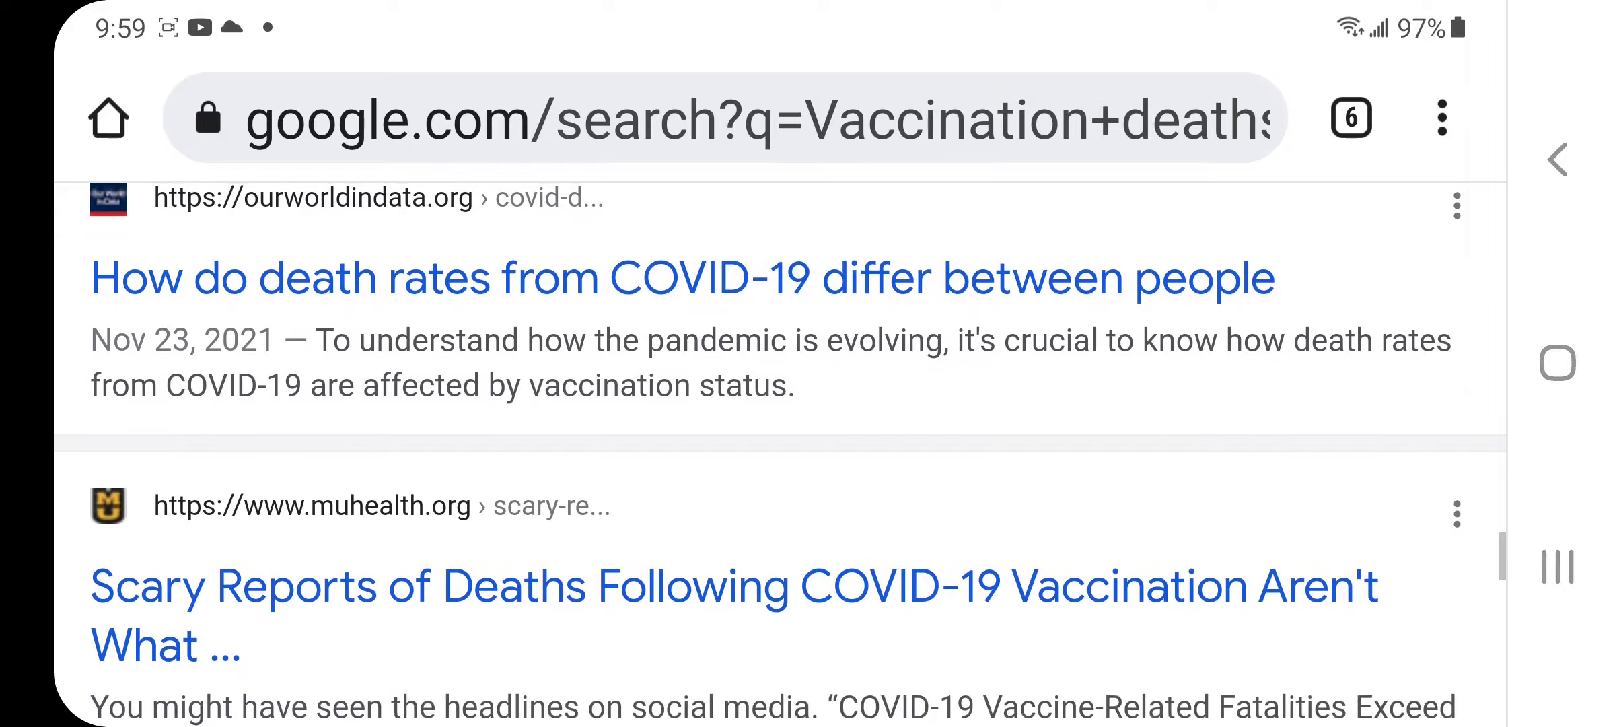
{"action": "scroll", "scroll_direction": "down", "scroll_amount": 3}
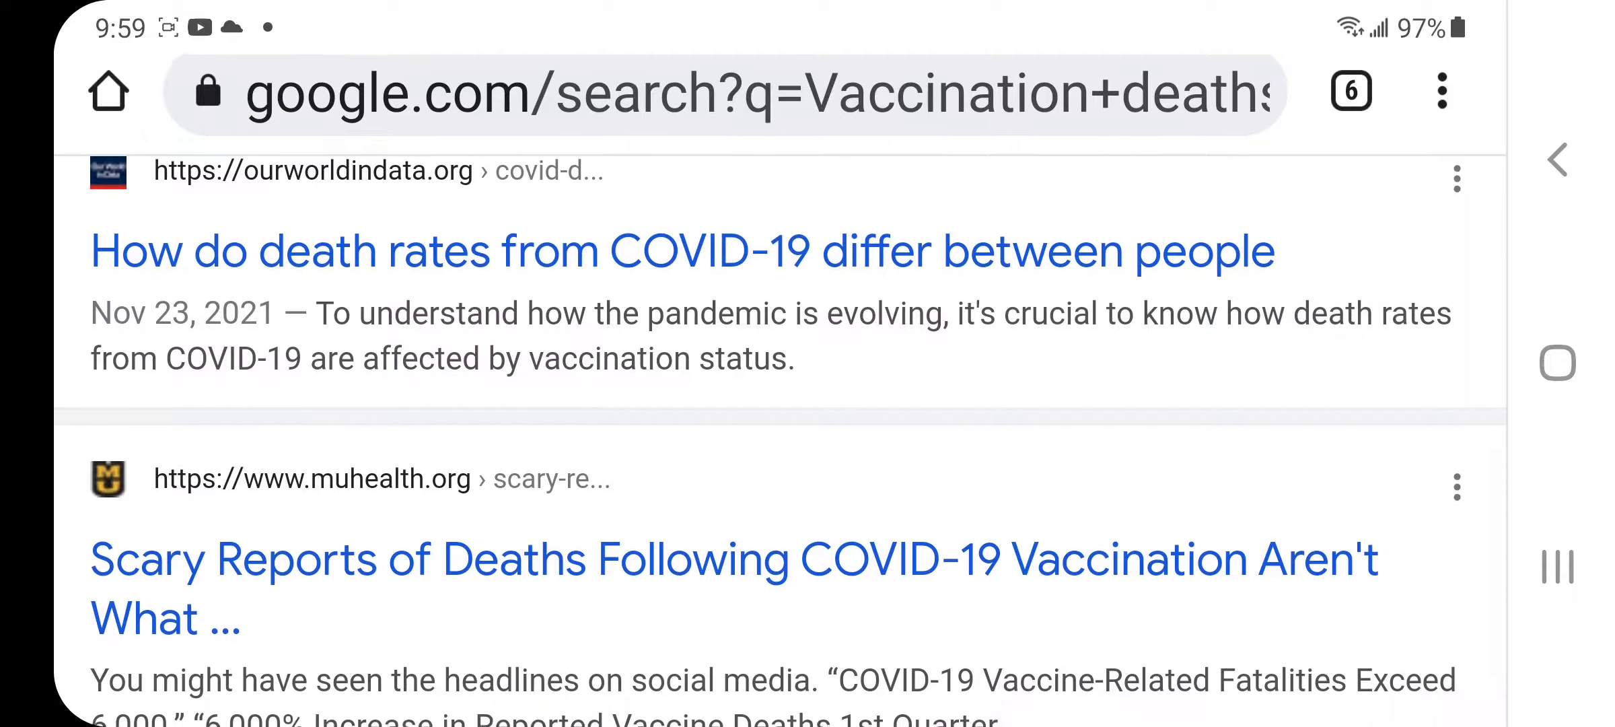
{"action": "scroll", "scroll_direction": "down", "scroll_amount": 3}
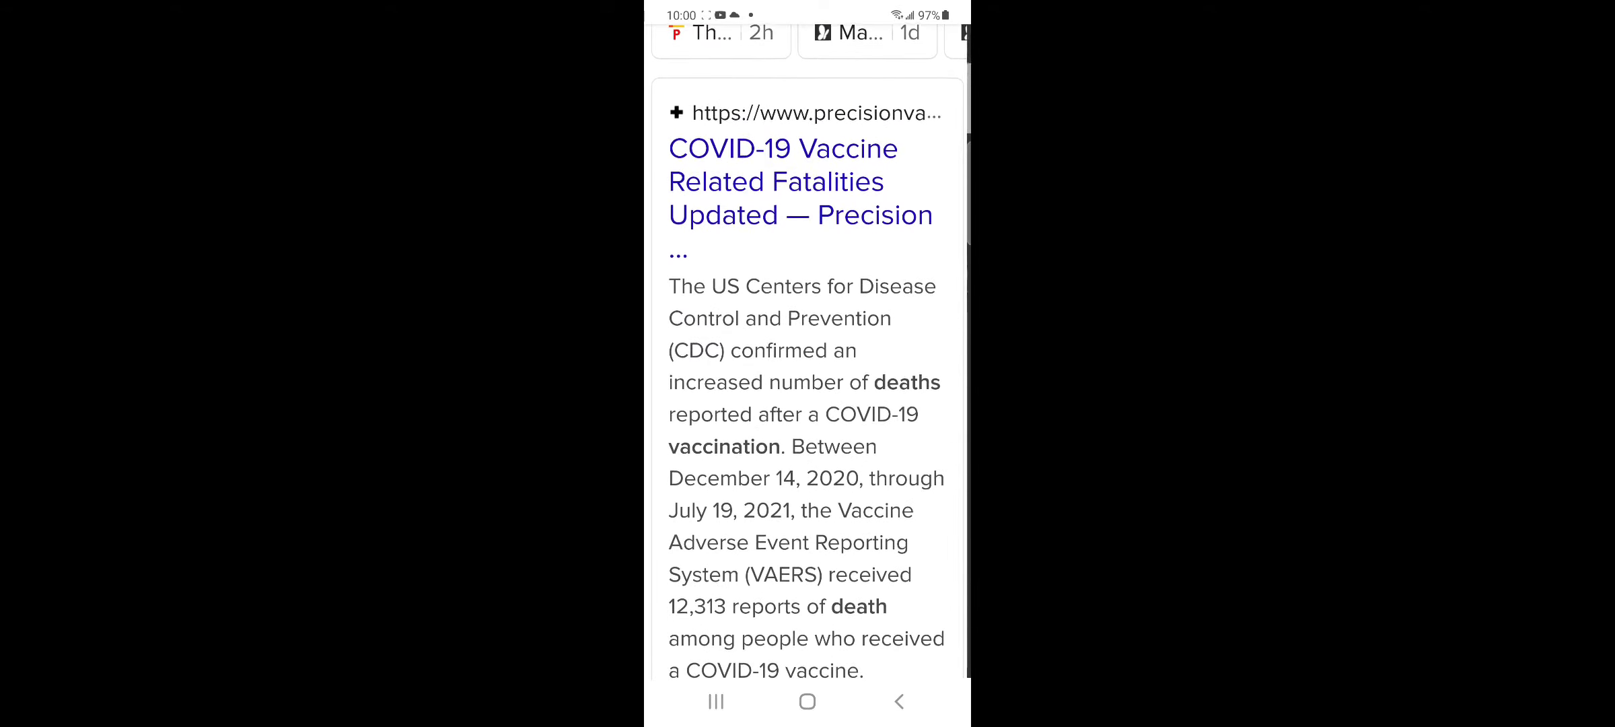
Scroll the DuckDuckGo vaccination-death results down to the Texas DSHS PDF entry.
{"action": "scroll", "scroll_direction": "down", "scroll_amount": 3}
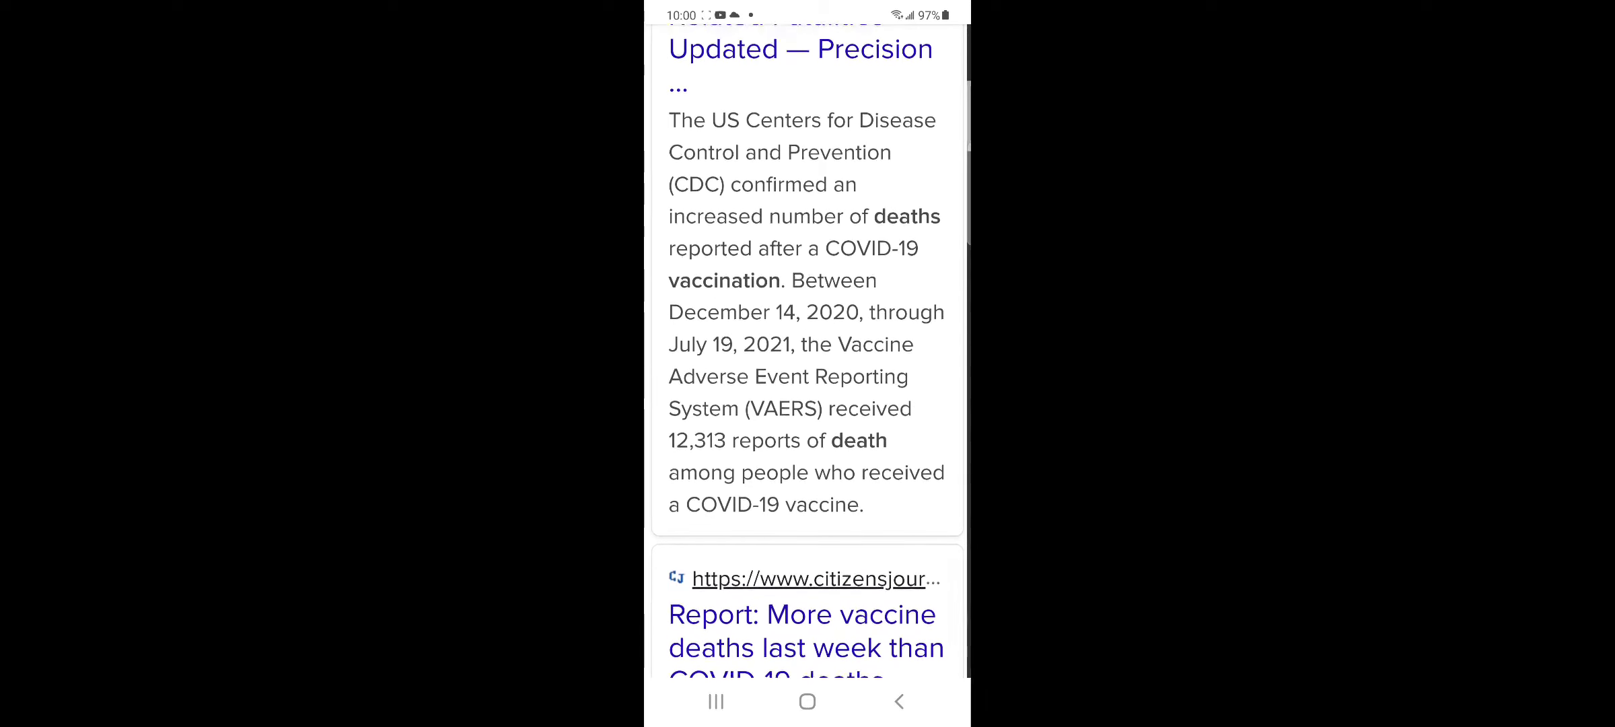
{"action": "scroll", "scroll_direction": "down", "scroll_amount": 3}
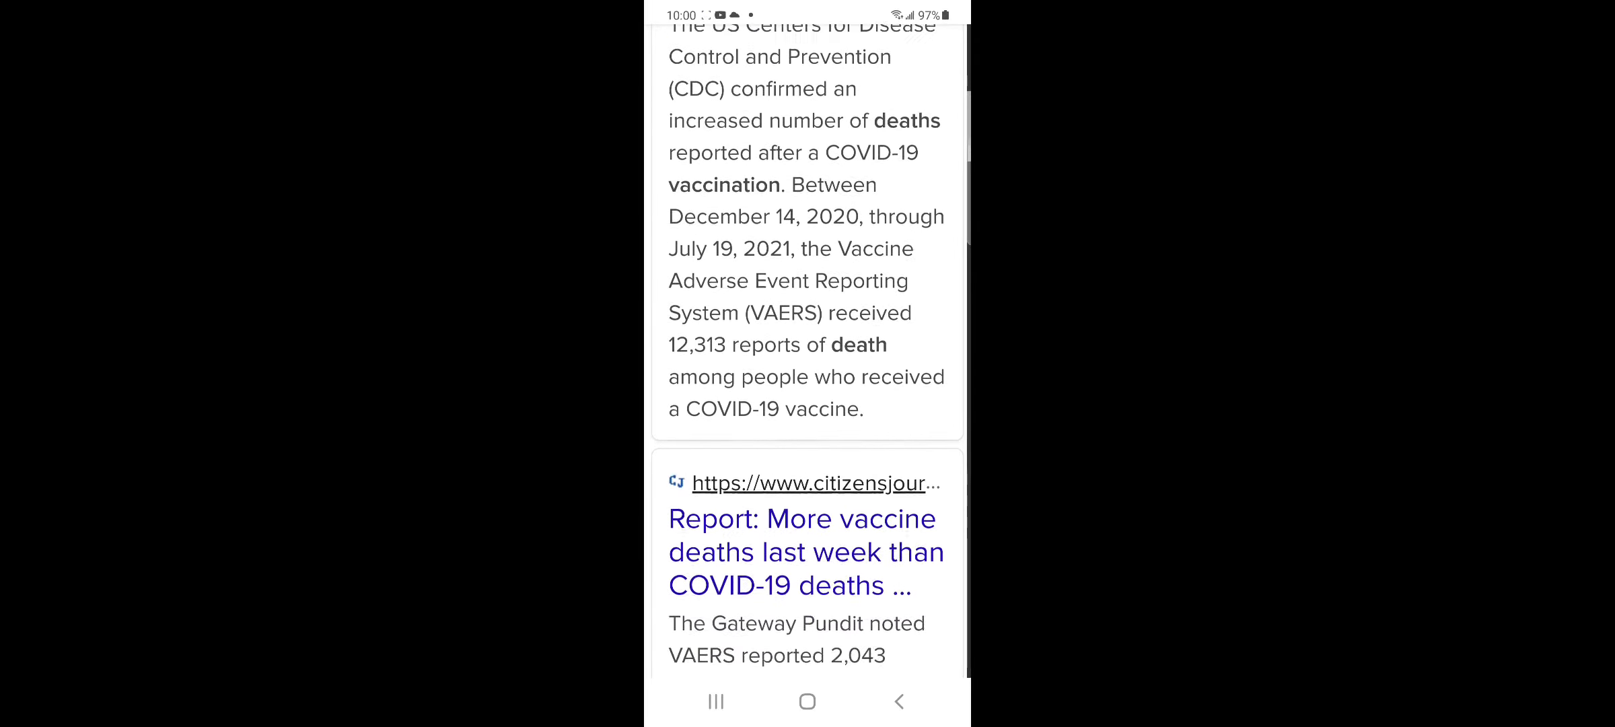
{"action": "scroll", "scroll_direction": "down", "scroll_amount": 3}
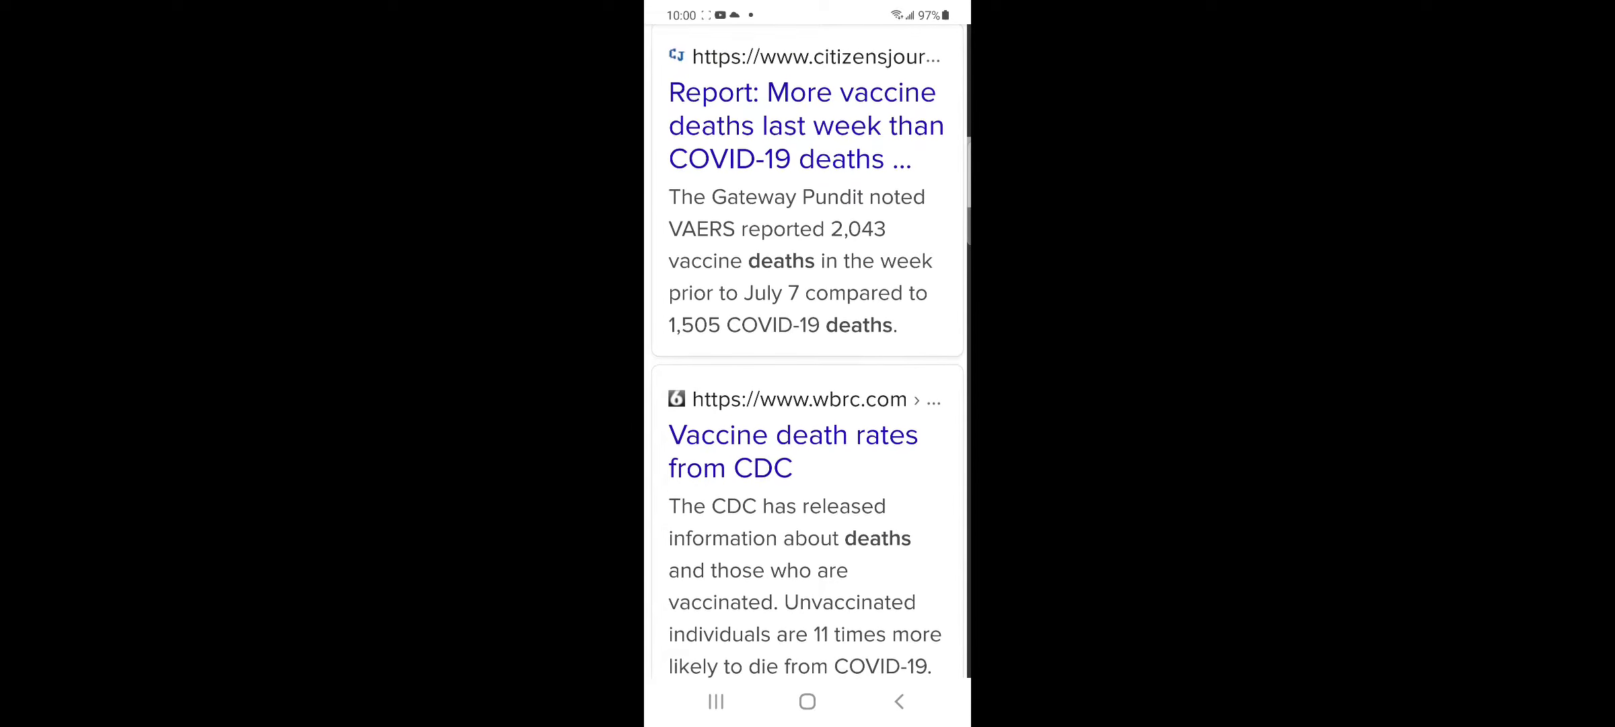
{"action": "scroll", "scroll_direction": "down", "scroll_amount": 3}
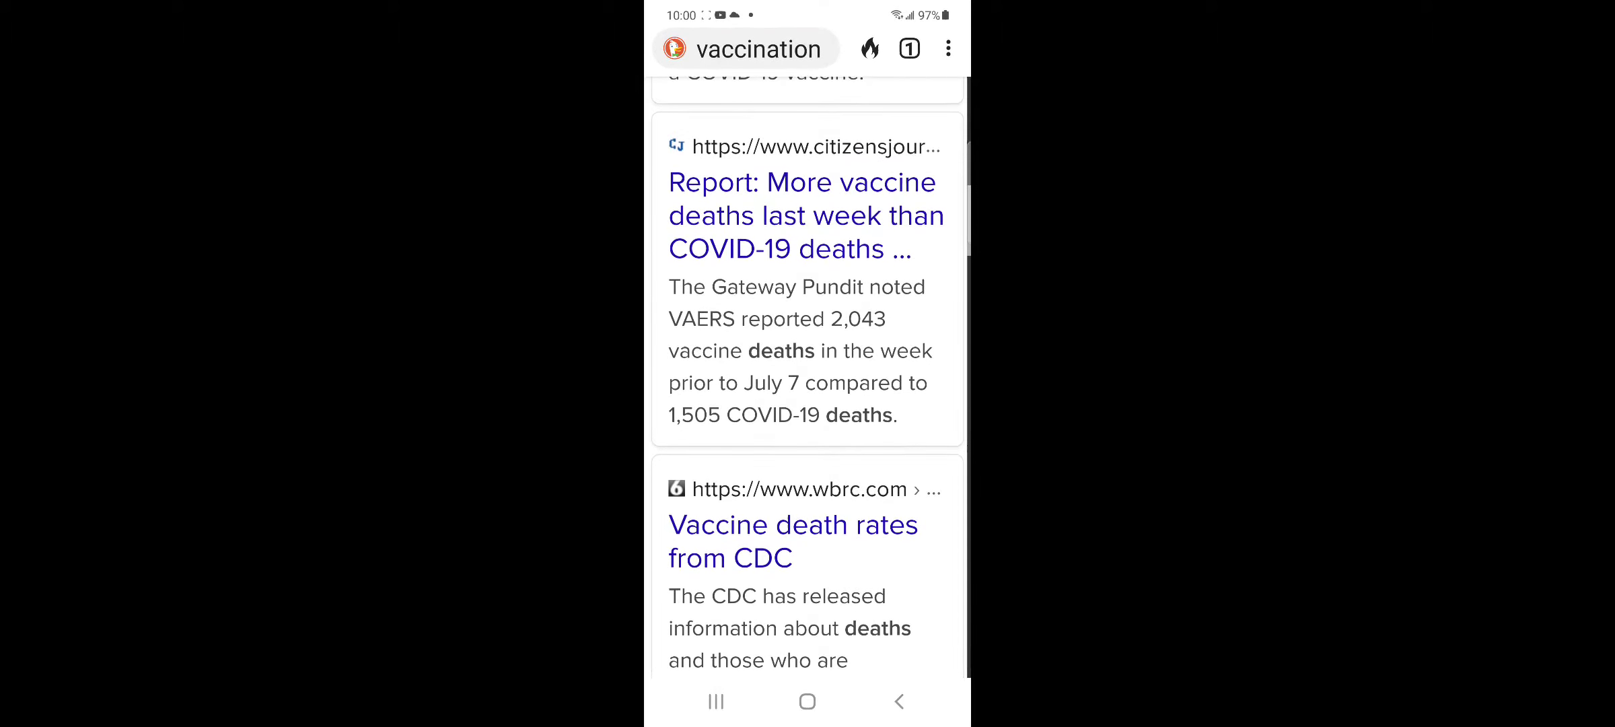
{"action": "scroll", "scroll_direction": "down", "scroll_amount": 3}
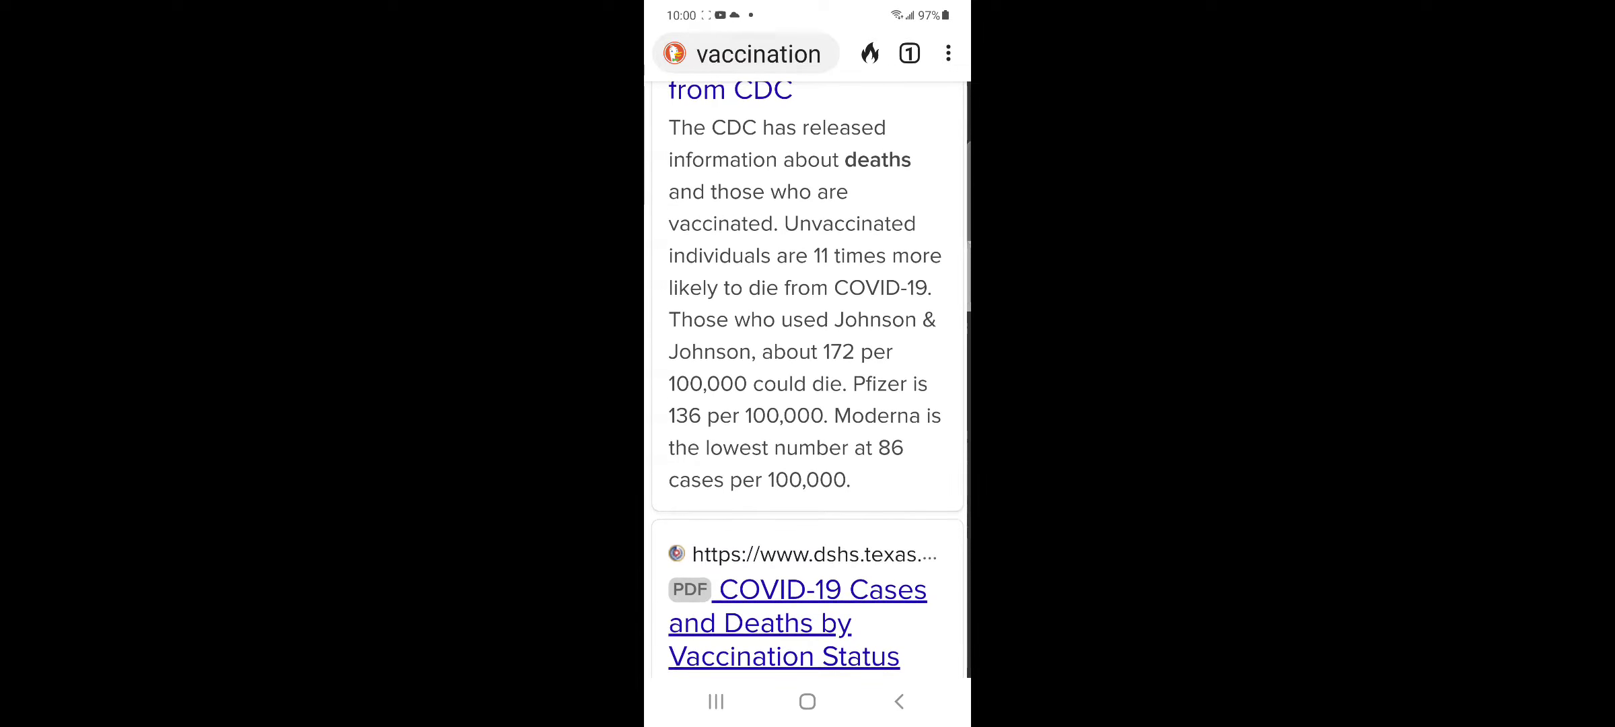
{"action": "scroll", "scroll_direction": "down", "scroll_amount": 3}
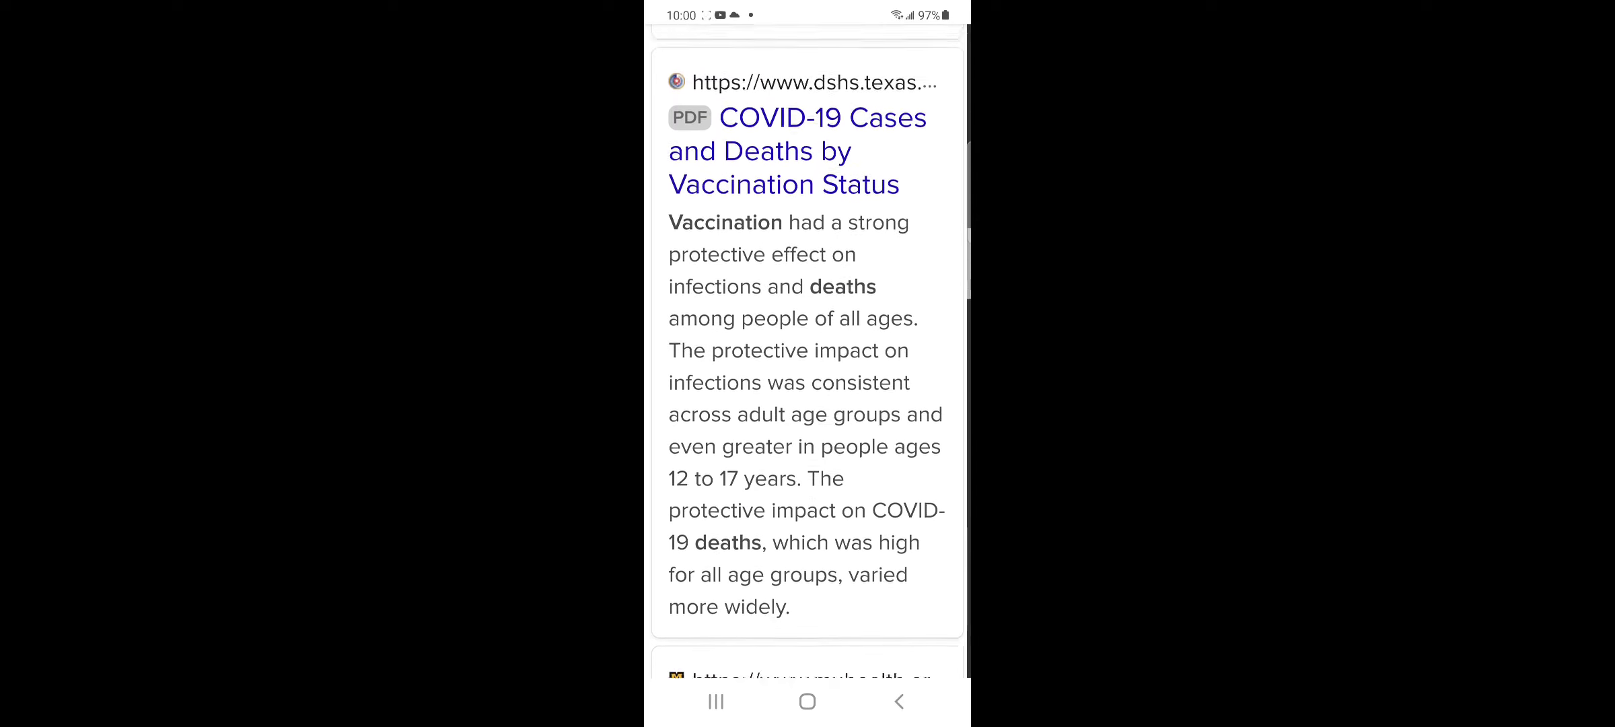
Open the Texas PDF on cases and deaths by vaccination status and keep scrolling the results.
{"action": "left_click", "coordinate": [806, 150]}
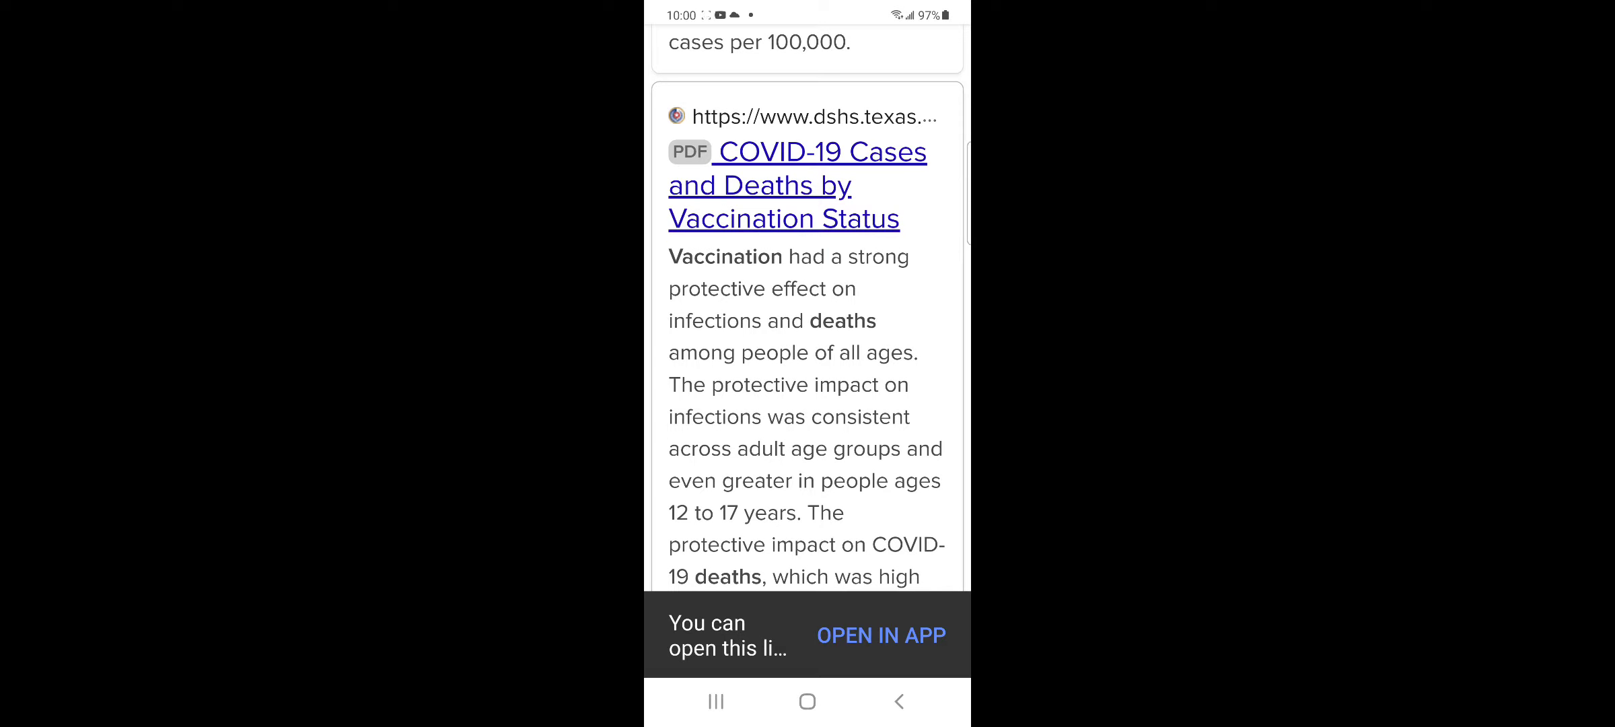
{"action": "scroll", "scroll_direction": "down", "scroll_amount": 3}
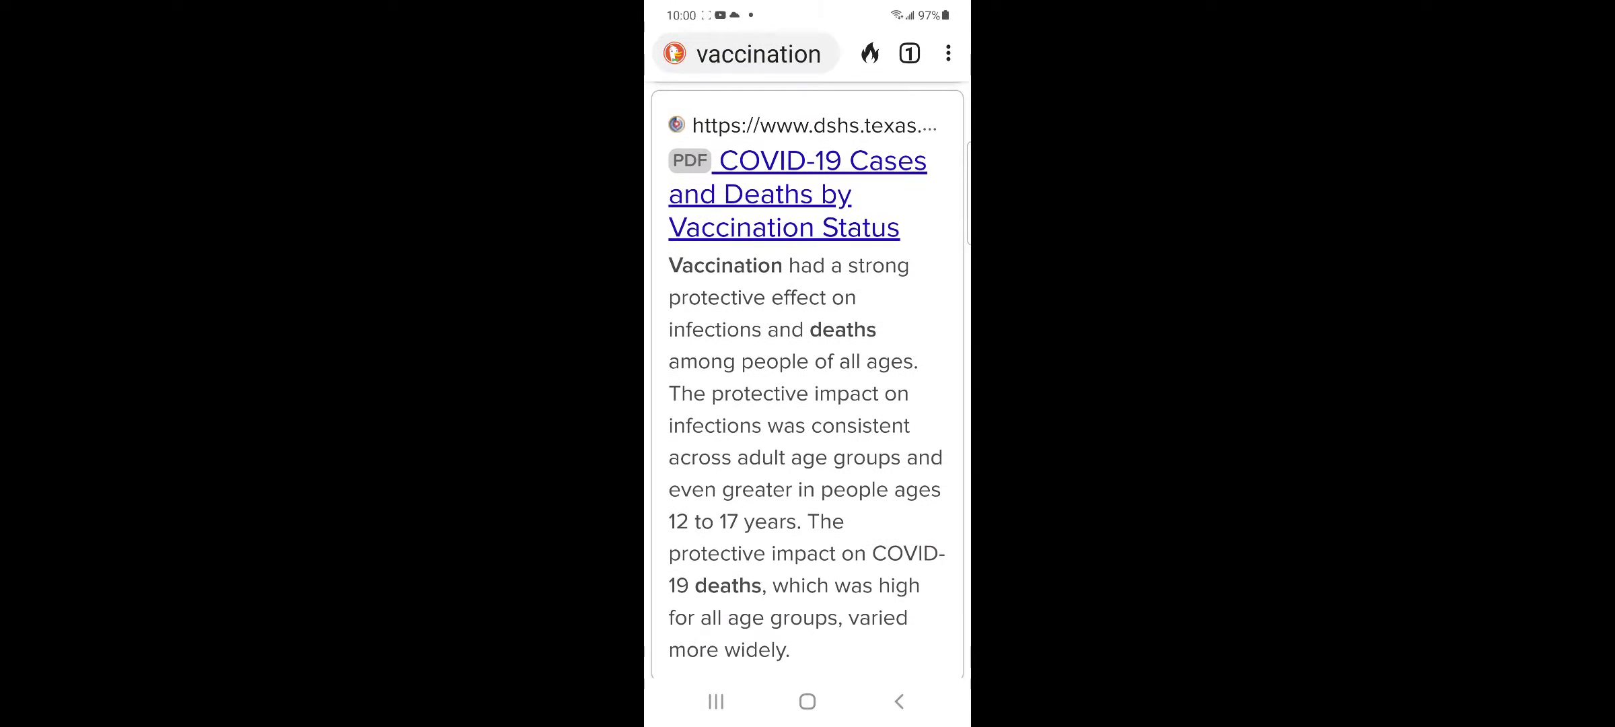
{"action": "scroll", "scroll_direction": "down", "scroll_amount": 3}
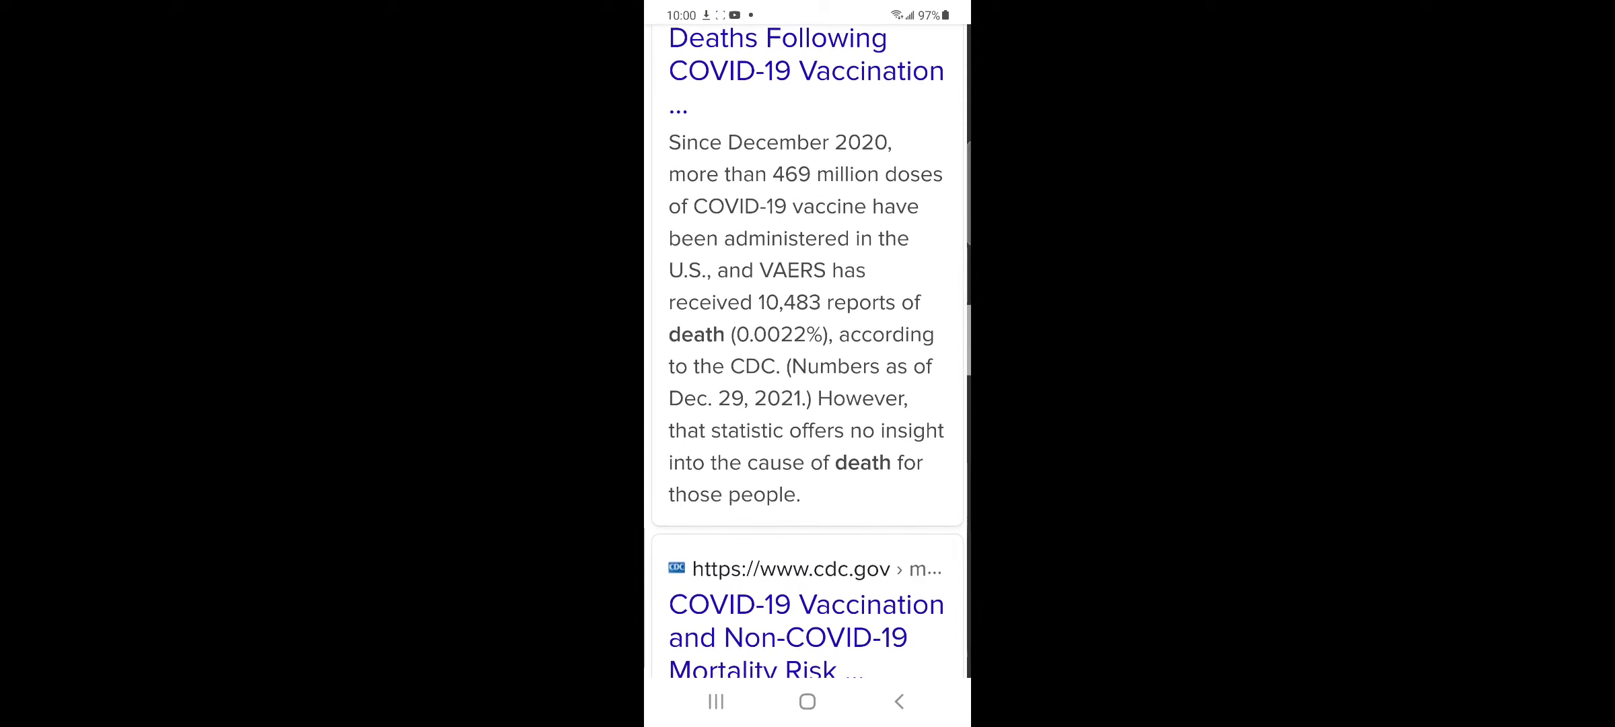
Scroll the DuckDuckGo results past the CDC mortality-risk item to the Newsweek 966-deaths fact check.
{"action": "scroll", "scroll_direction": "down", "scroll_amount": 3}
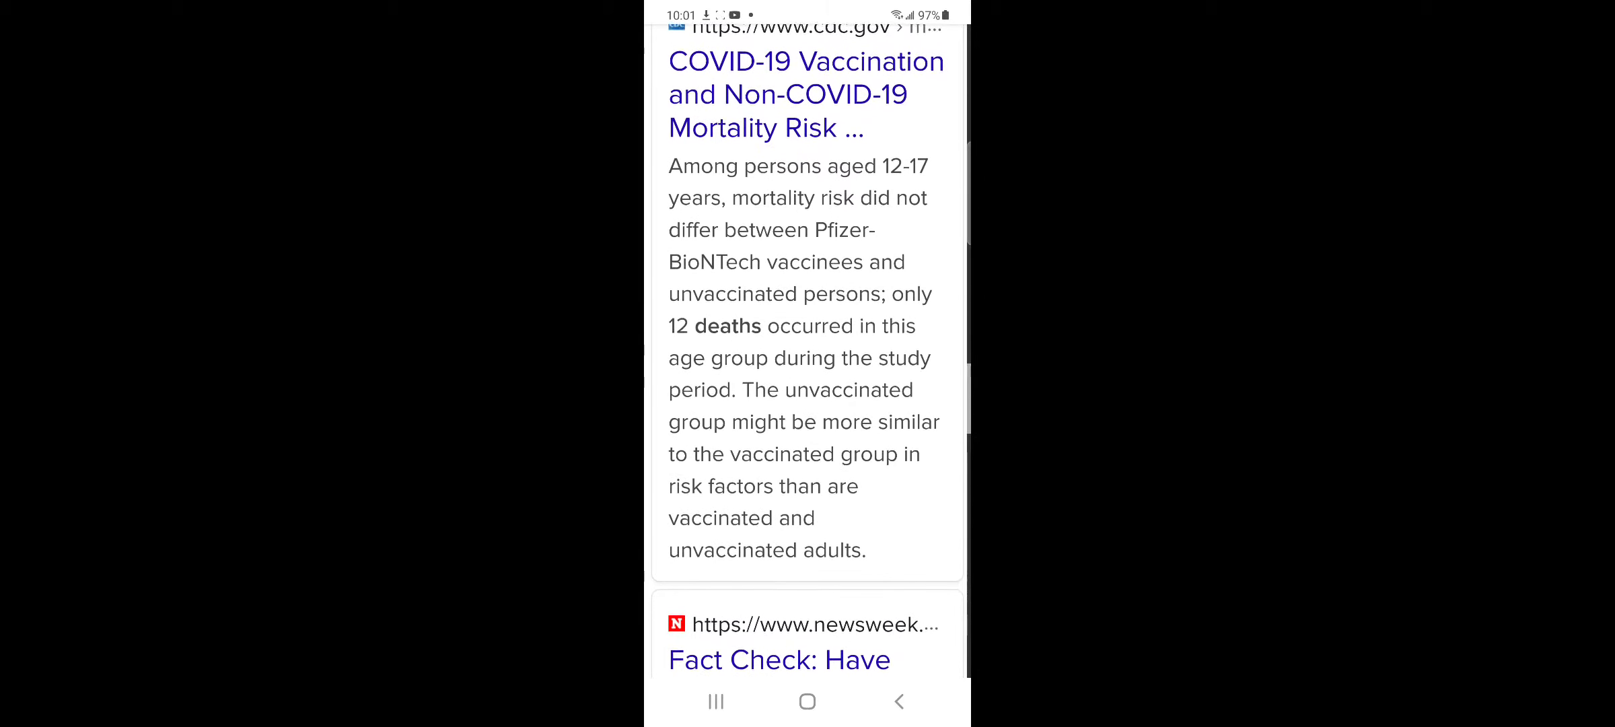
{"action": "scroll", "scroll_direction": "down", "scroll_amount": 3}
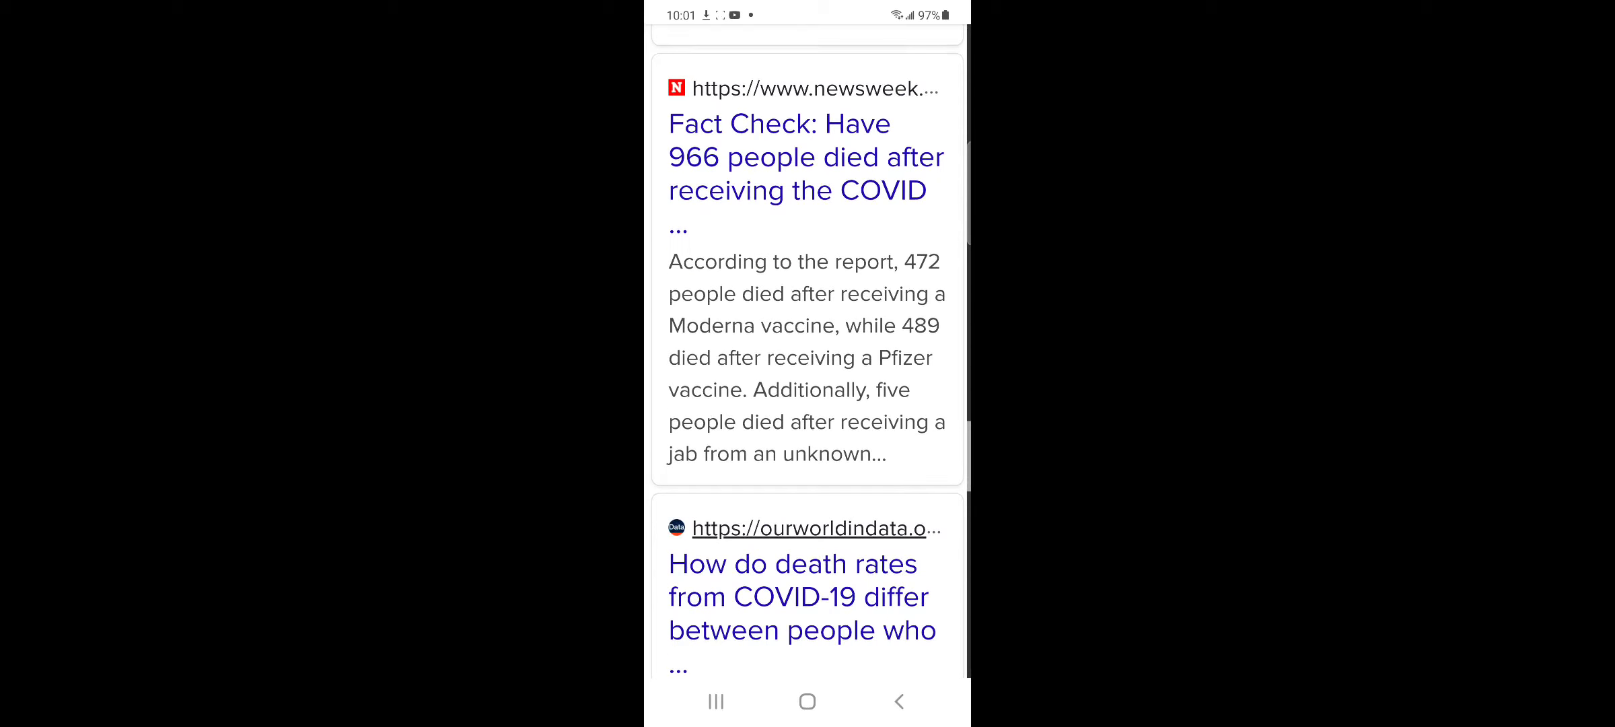
{"action": "scroll", "scroll_direction": "down", "scroll_amount": 3}
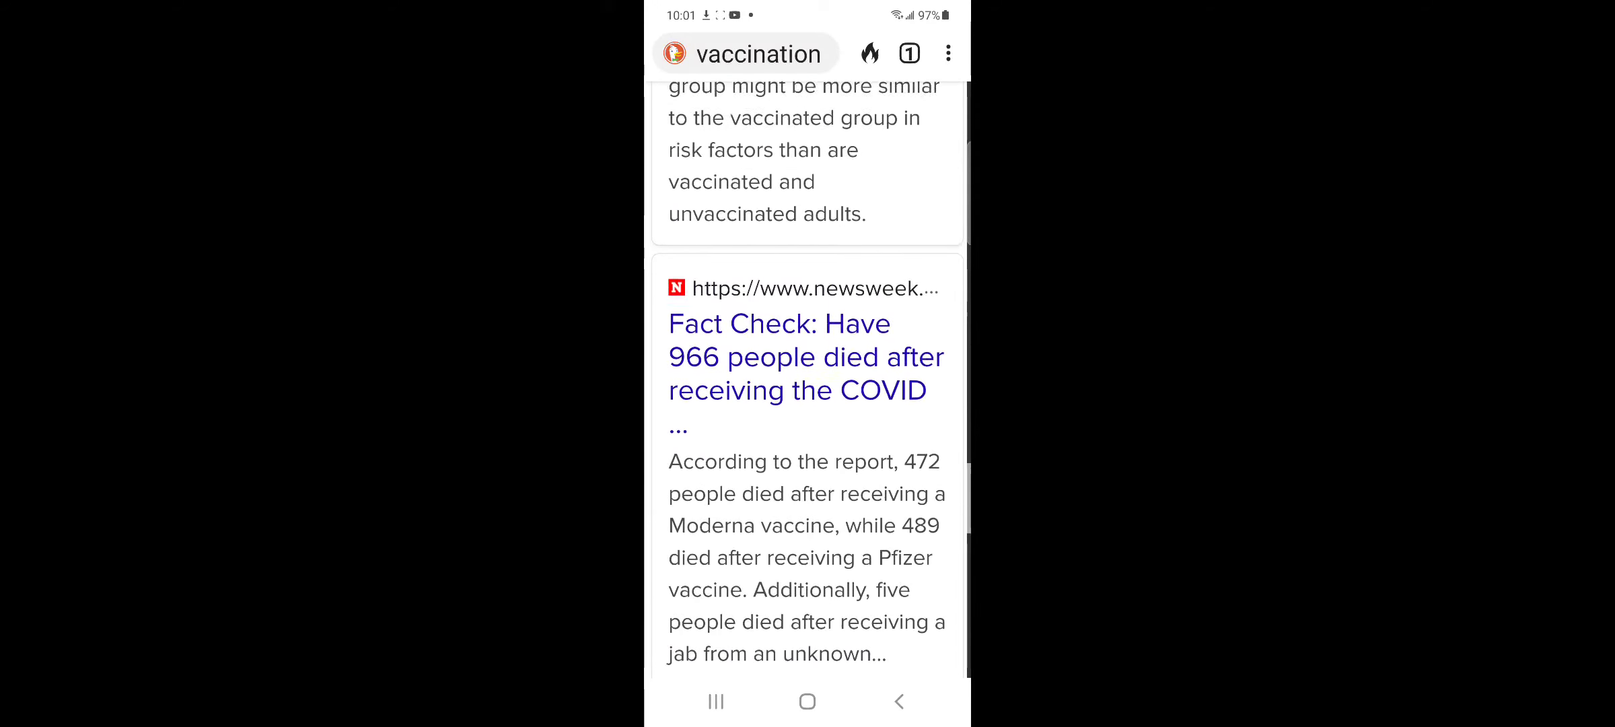
Open the Newsweek fact check on 966 post-vaccine deaths and read down through it.
{"action": "left_click", "coordinate": [804, 357]}
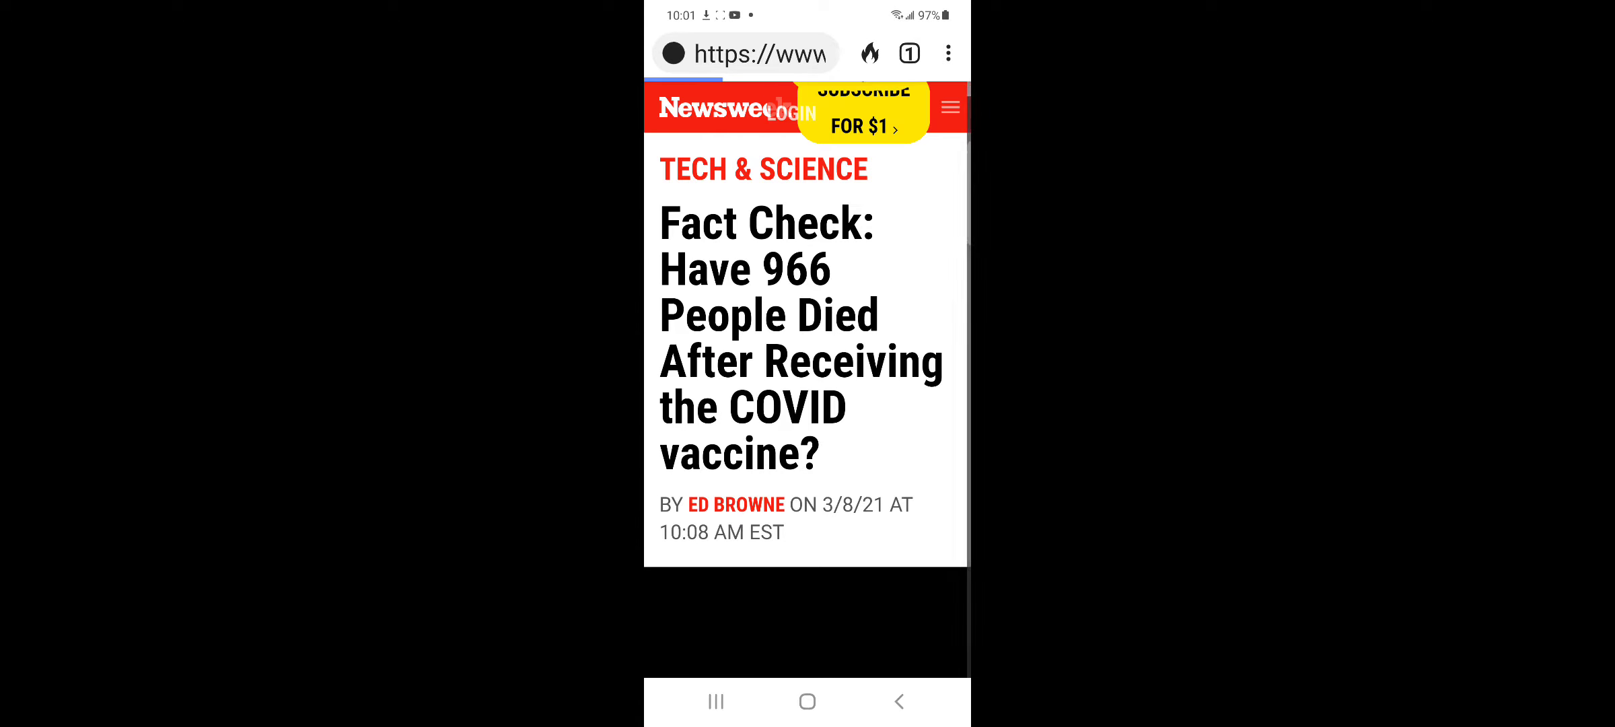
{"action": "scroll", "scroll_direction": "down", "scroll_amount": 3}
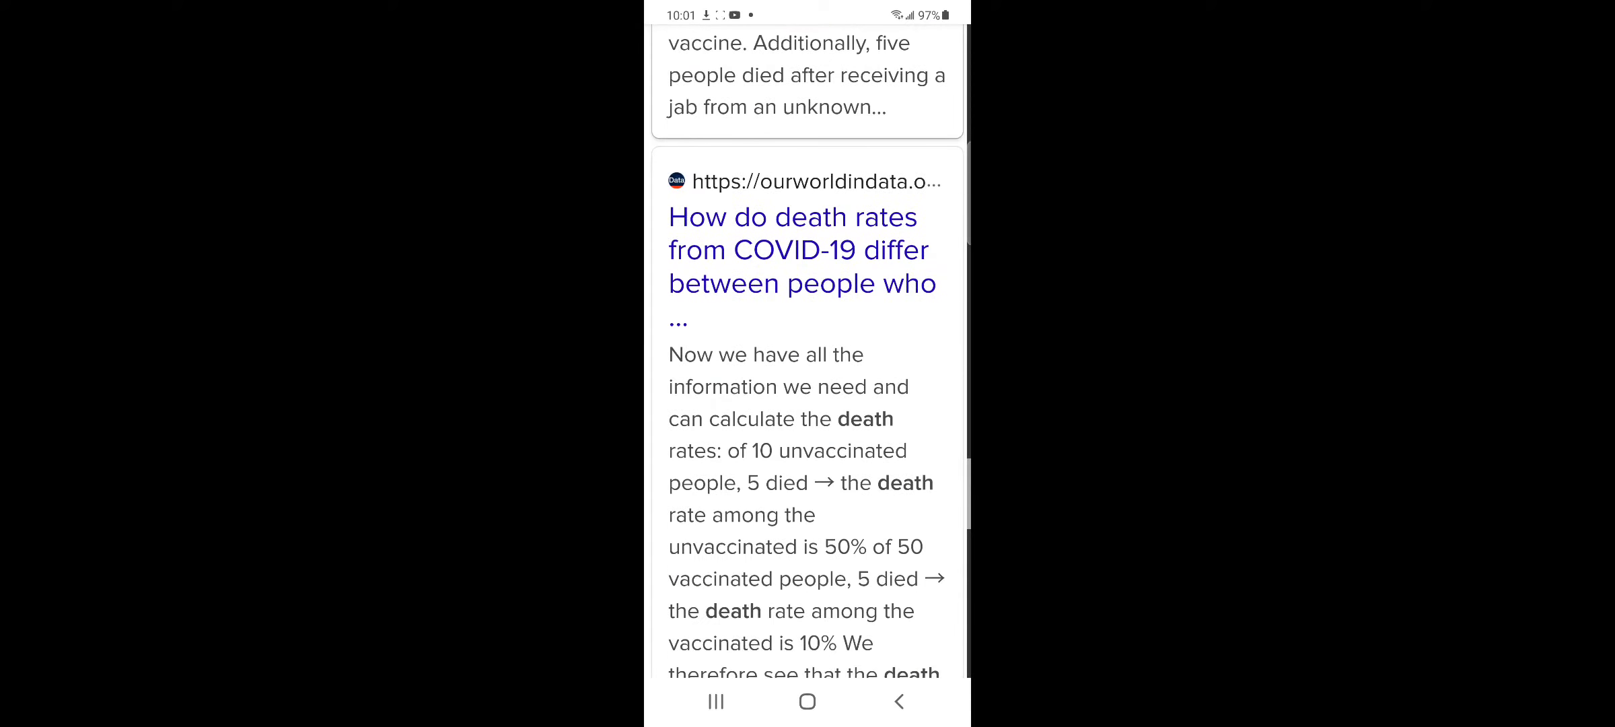
{"action": "scroll", "scroll_direction": "down", "scroll_amount": 3}
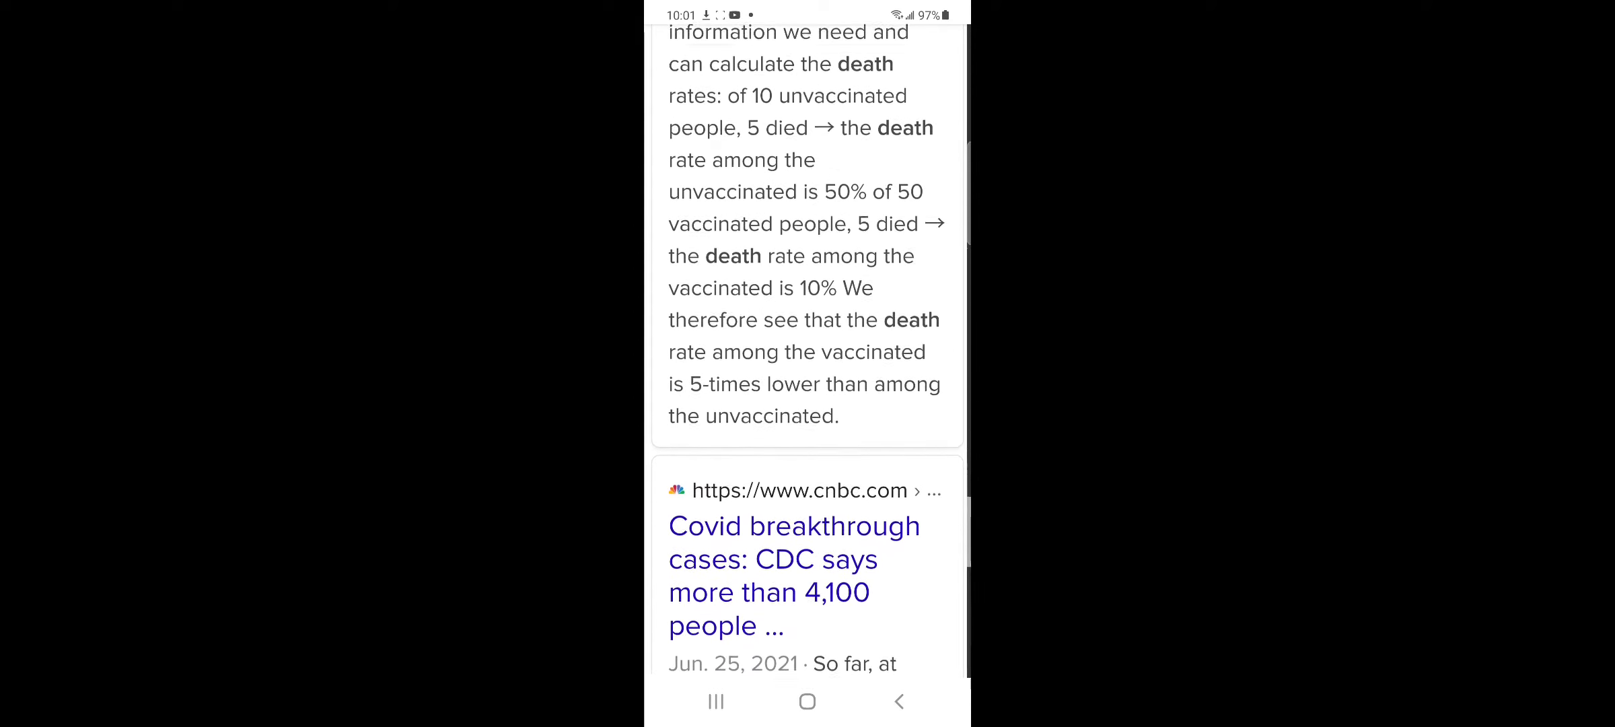
{"action": "scroll", "scroll_direction": "down", "scroll_amount": 3}
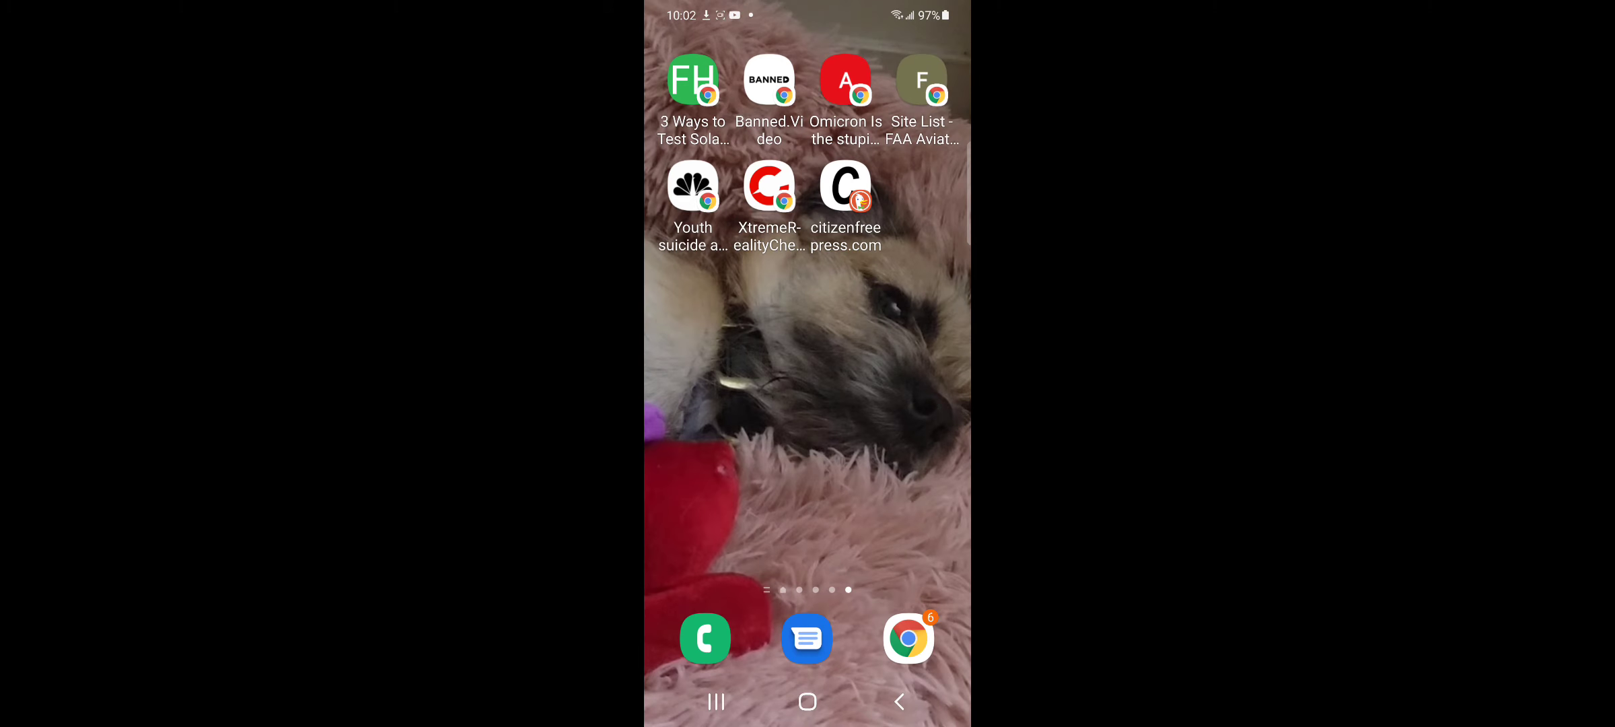
Launch Chrome and search Google for 'mass psychosis formation' via the 'mass py' suggestion.
{"action": "left_click", "coordinate": [907, 636]}
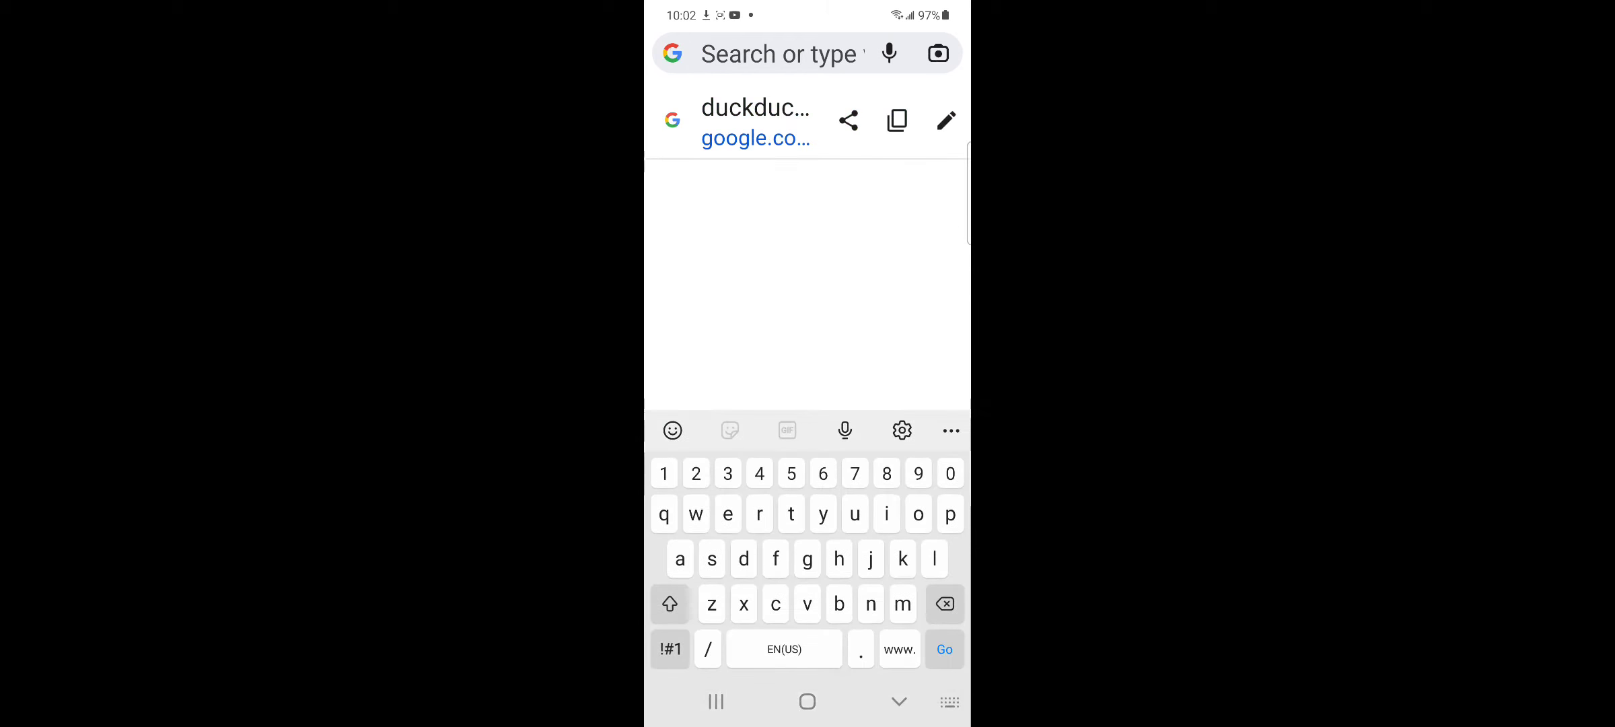
{"action": "type", "text": "mass"}
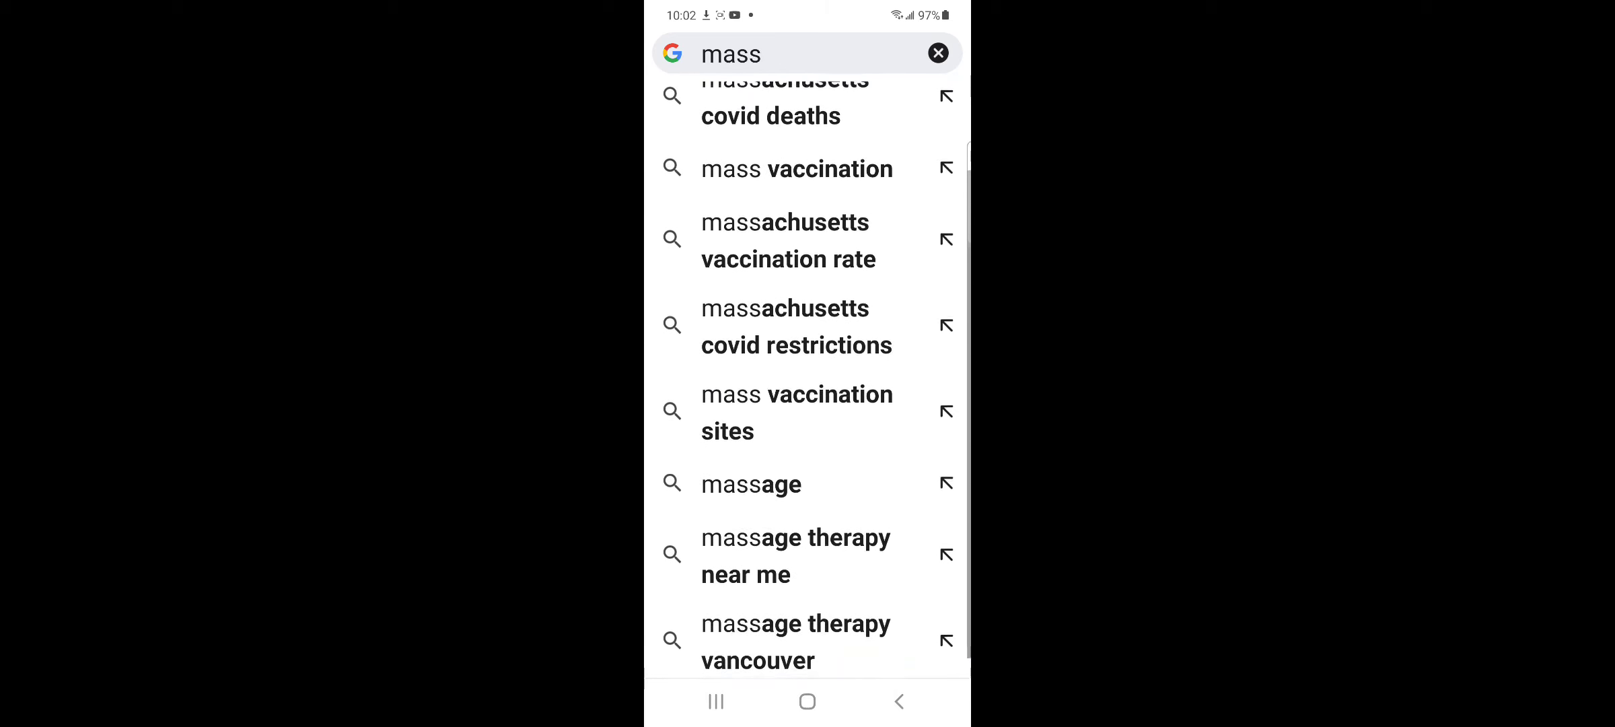
{"action": "left_click", "coordinate": [804, 54]}
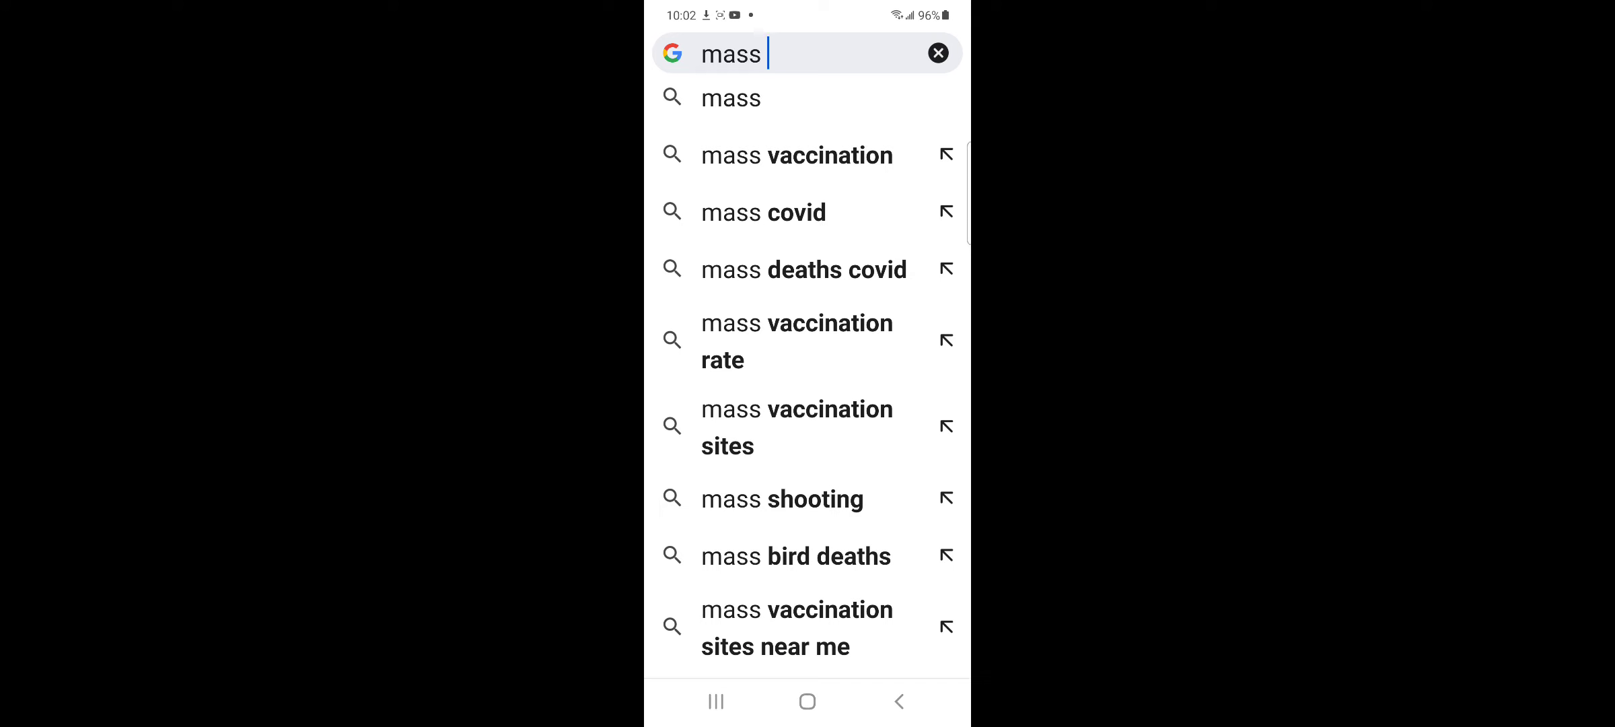
{"action": "type", "text": "py"}
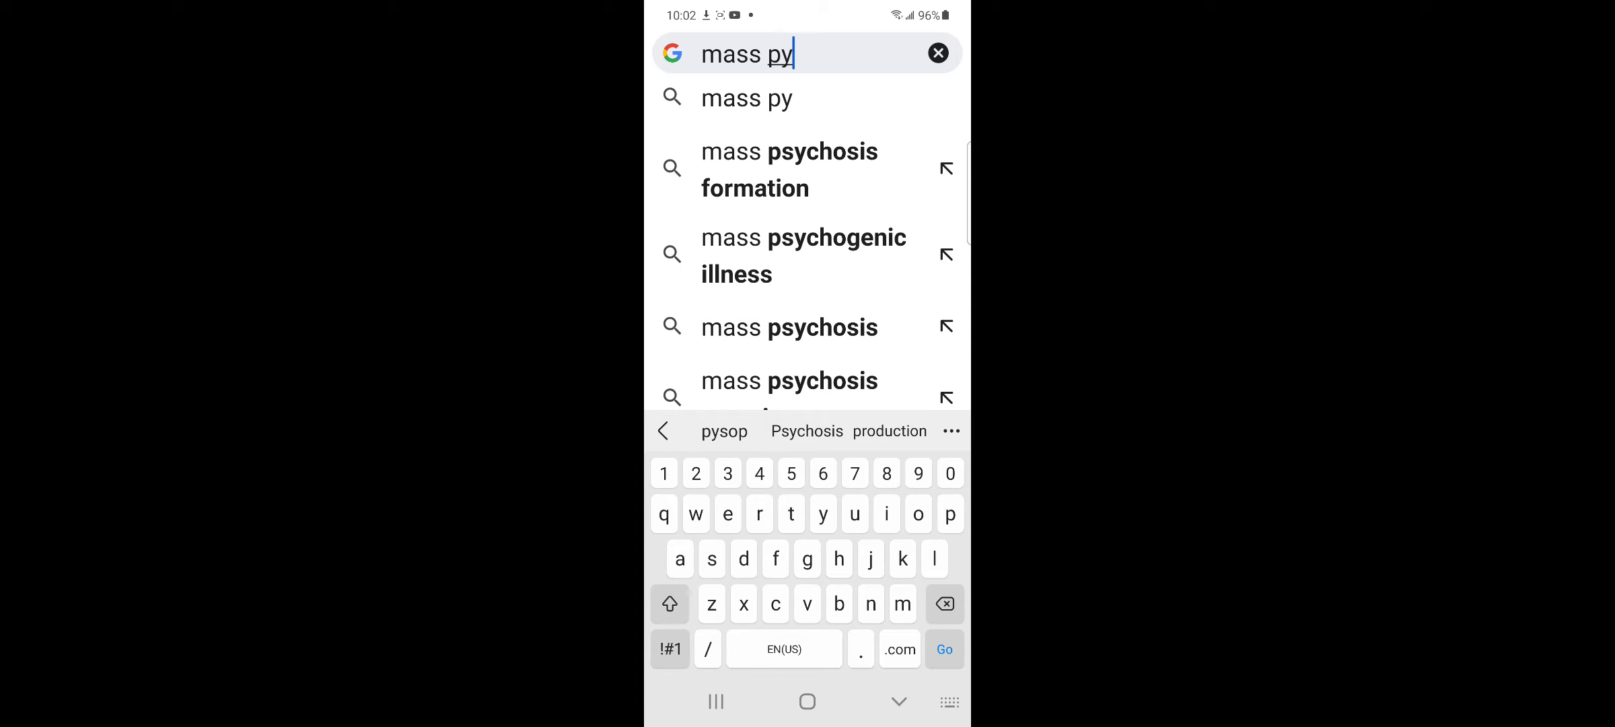
{"action": "left_click", "coordinate": [790, 168]}
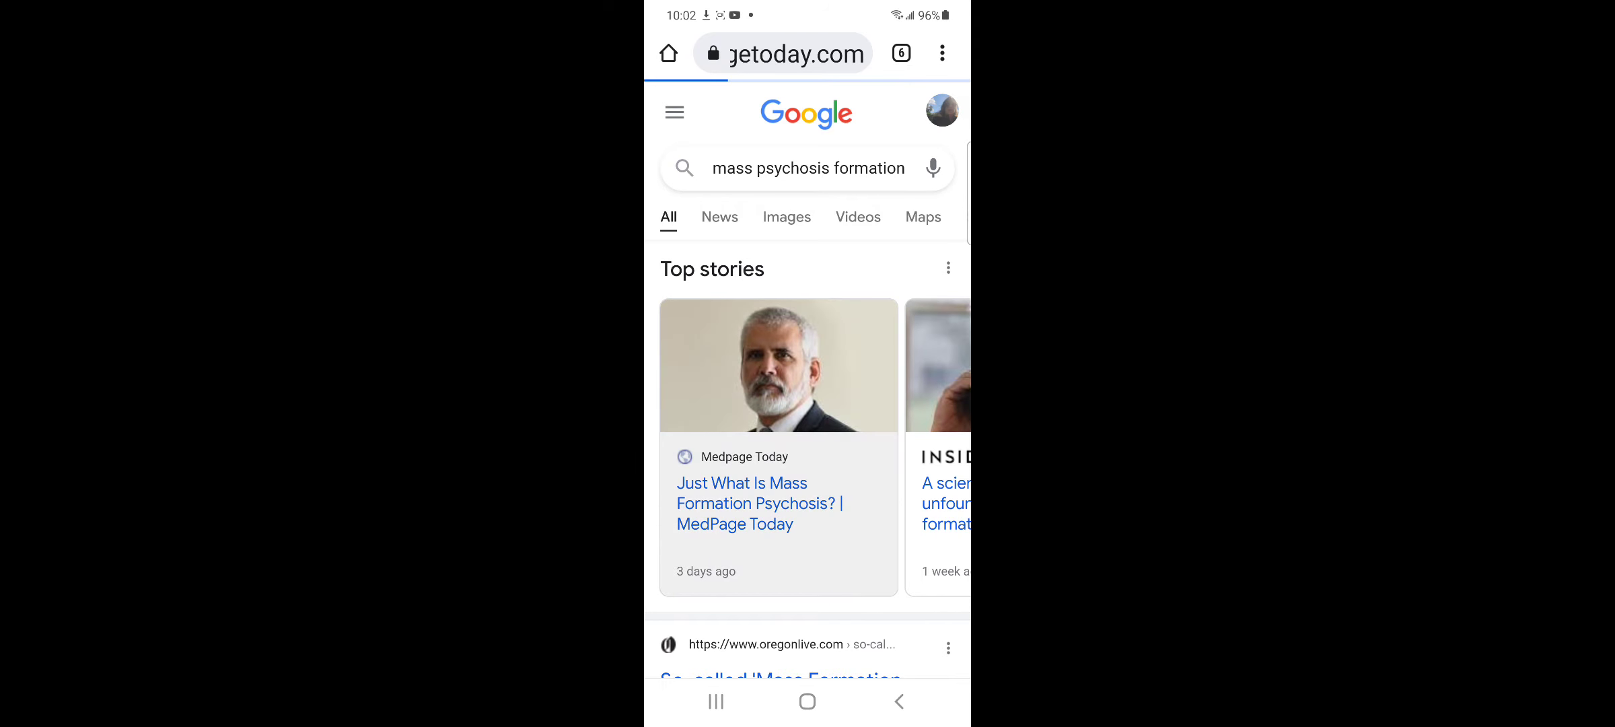
Open the MedPage Today mass formation psychosis story and read down to its Read Next links.
{"action": "left_click", "coordinate": [756, 502]}
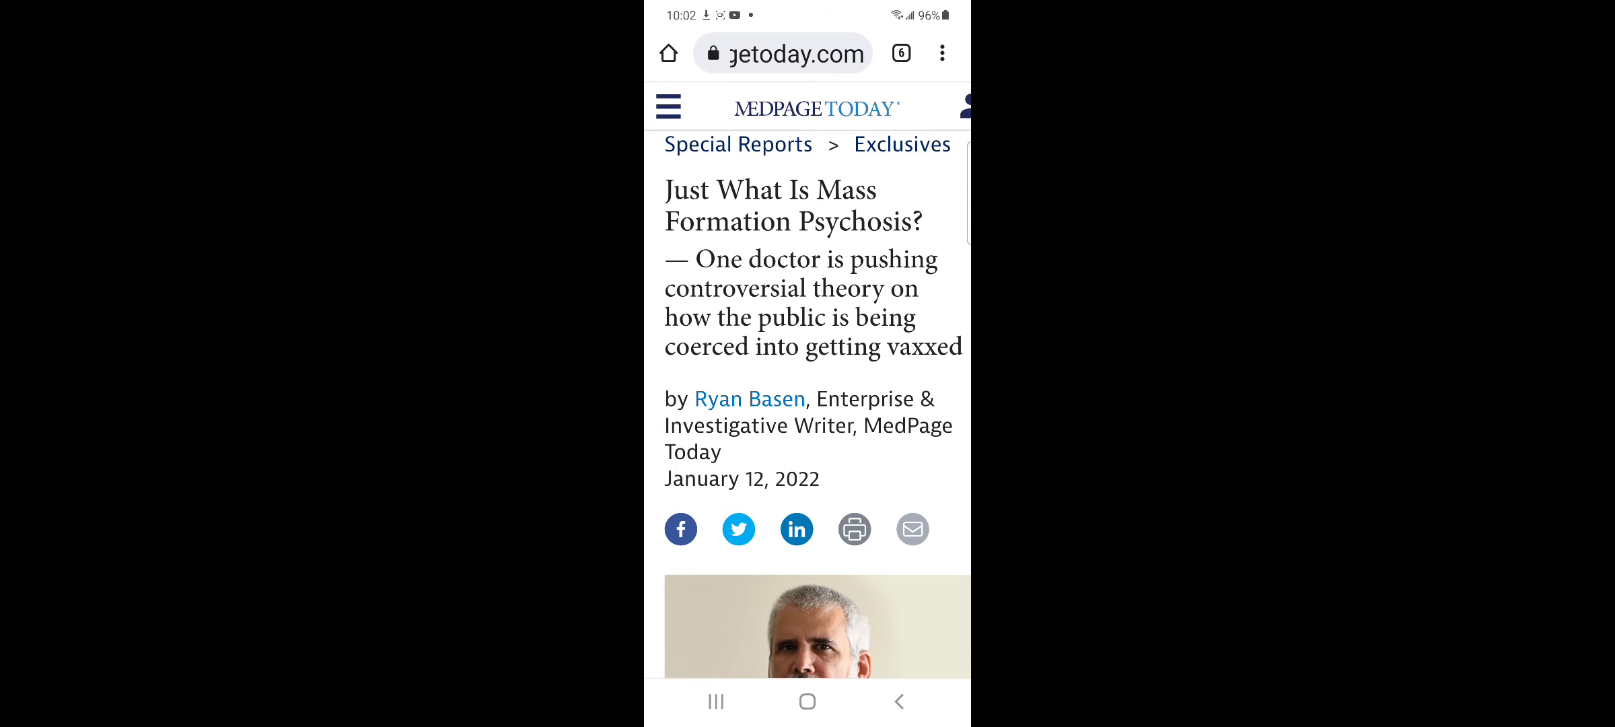
{"action": "scroll", "scroll_direction": "down", "scroll_amount": 3}
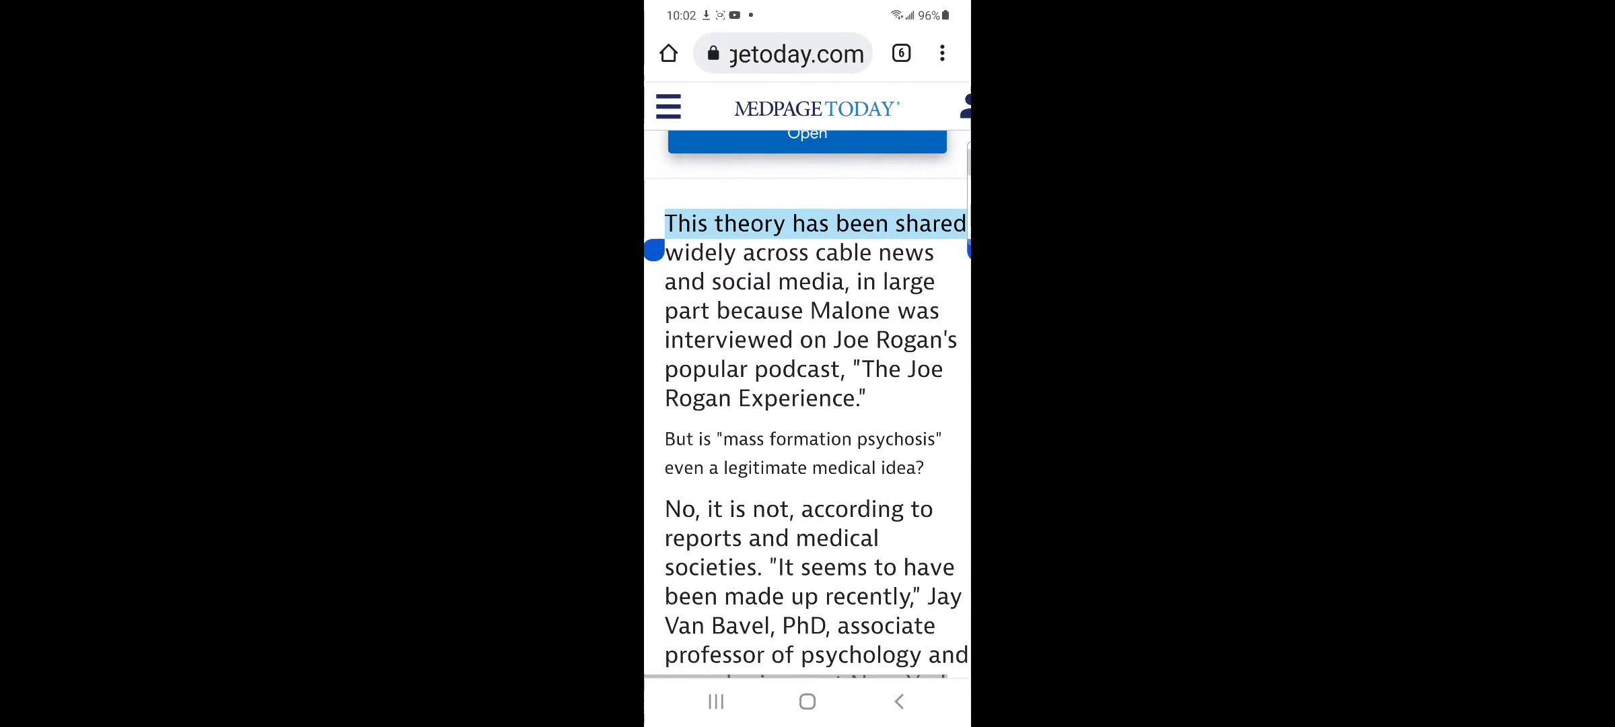
{"action": "scroll", "scroll_direction": "down", "scroll_amount": 3}
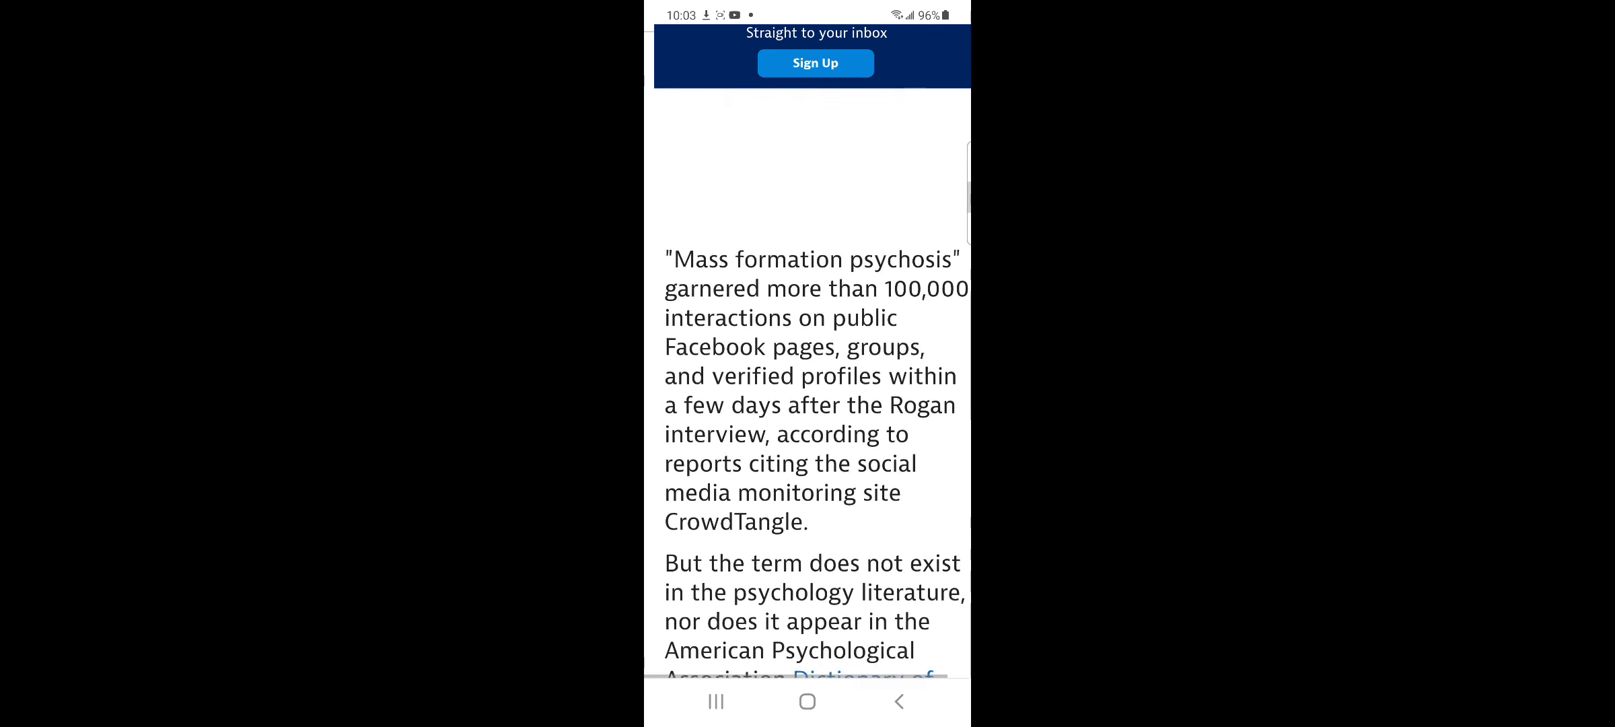
{"action": "scroll", "scroll_direction": "down", "scroll_amount": 3}
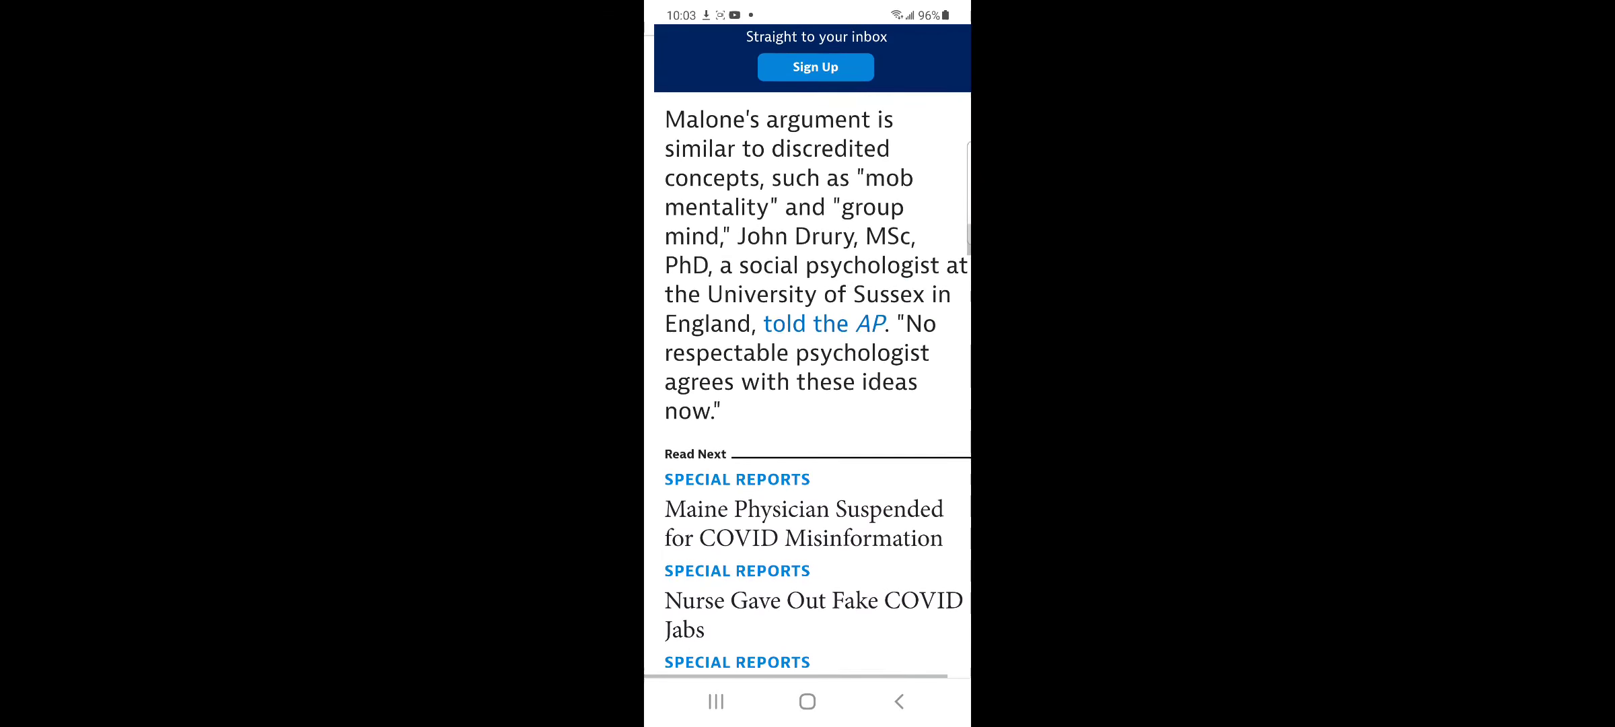